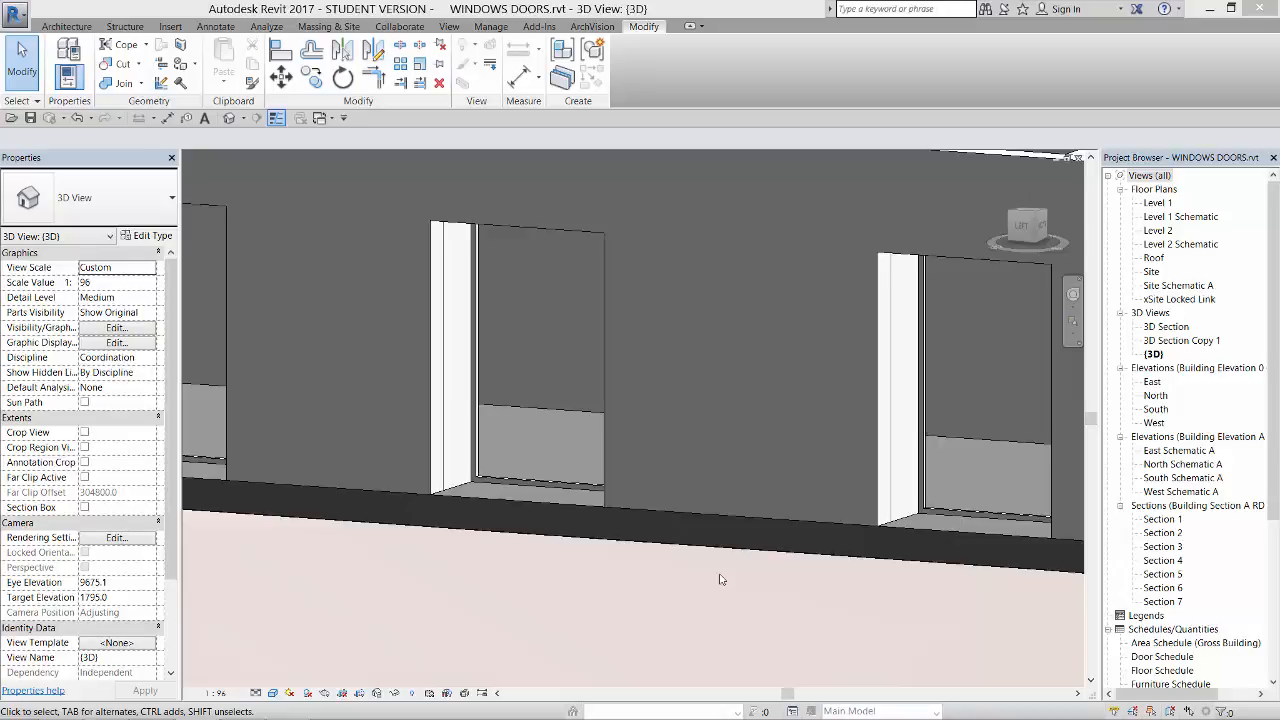
{"action": "mouse_move", "coordinate": [528, 486]}
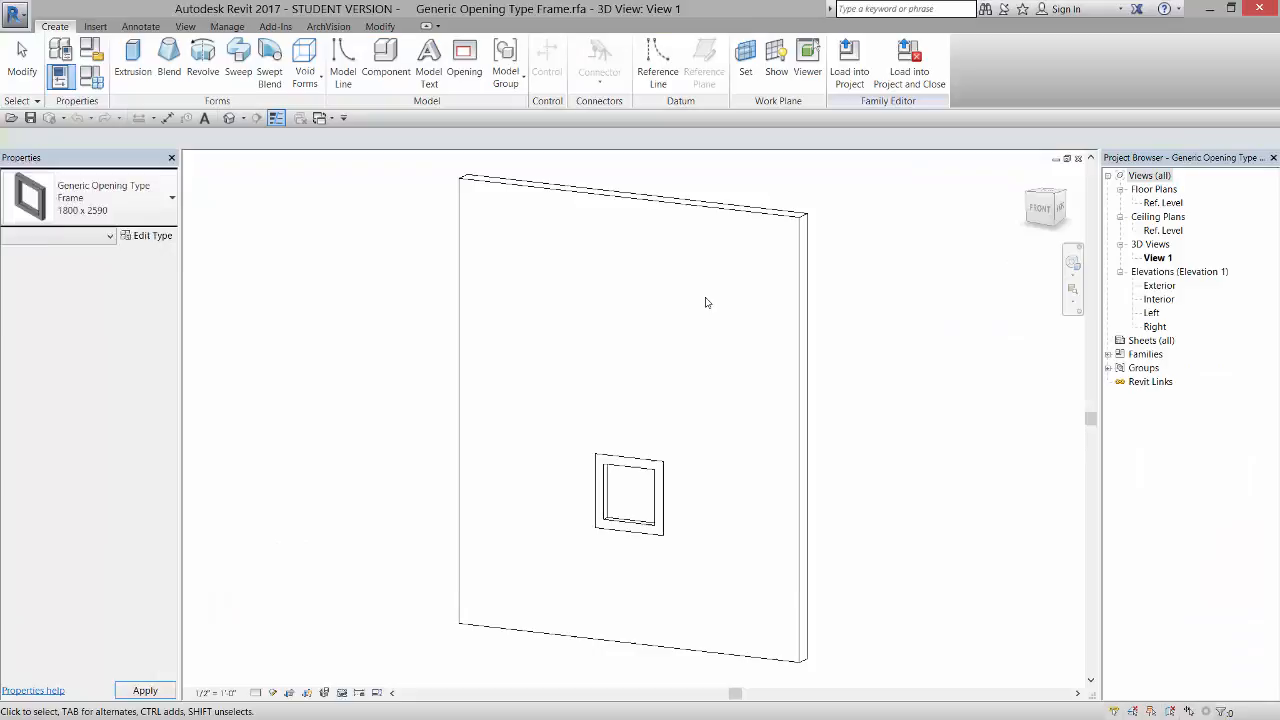
Deselect everything in View 1 so the Windows-category family properties show.
{"action": "left_click", "coordinate": [630, 494]}
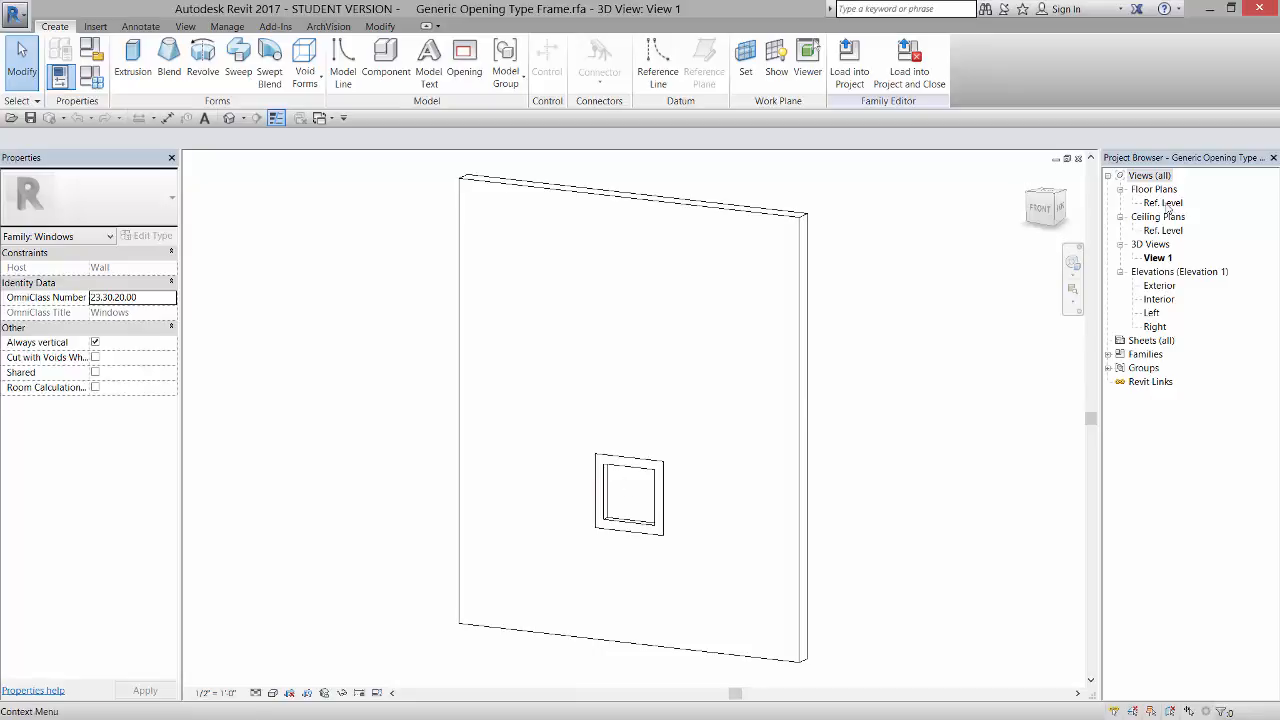
On the Ref. Level plan, add a reference plane inside the wall thickness and name it glazing.
{"action": "left_click", "coordinate": [1162, 202]}
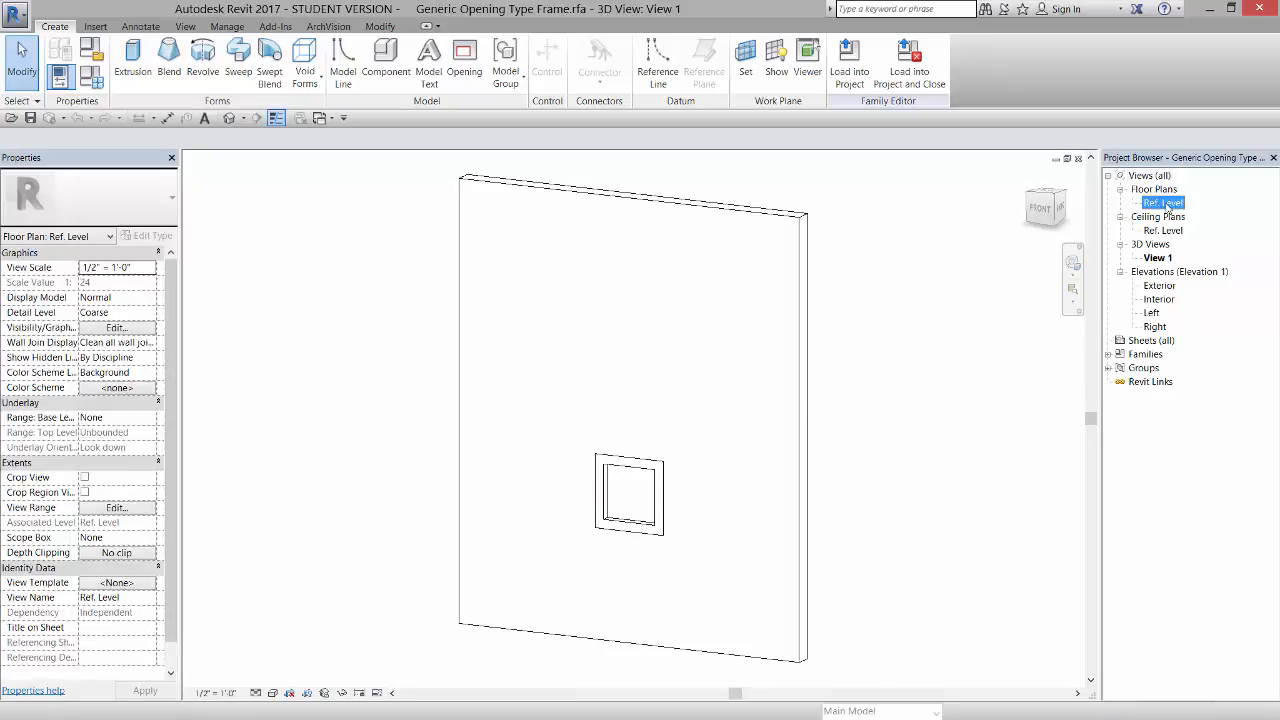
{"action": "double_click", "coordinate": [1162, 202]}
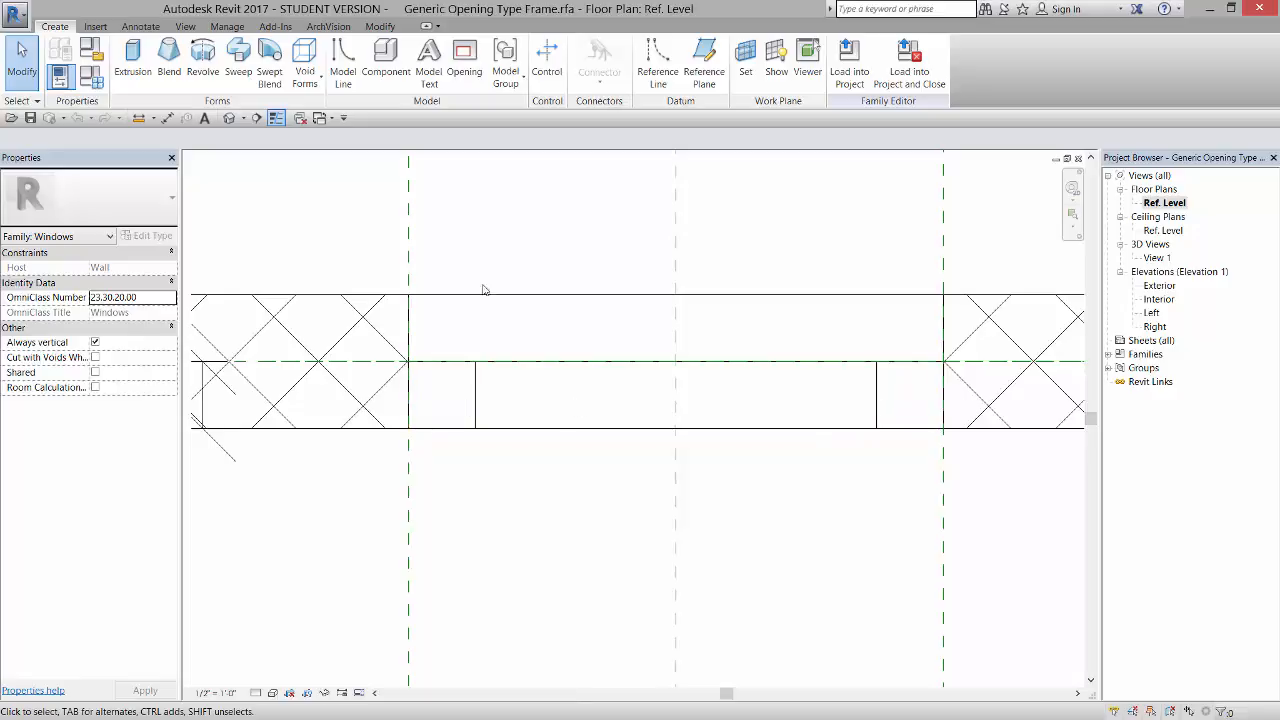
{"action": "left_click", "coordinate": [744, 60]}
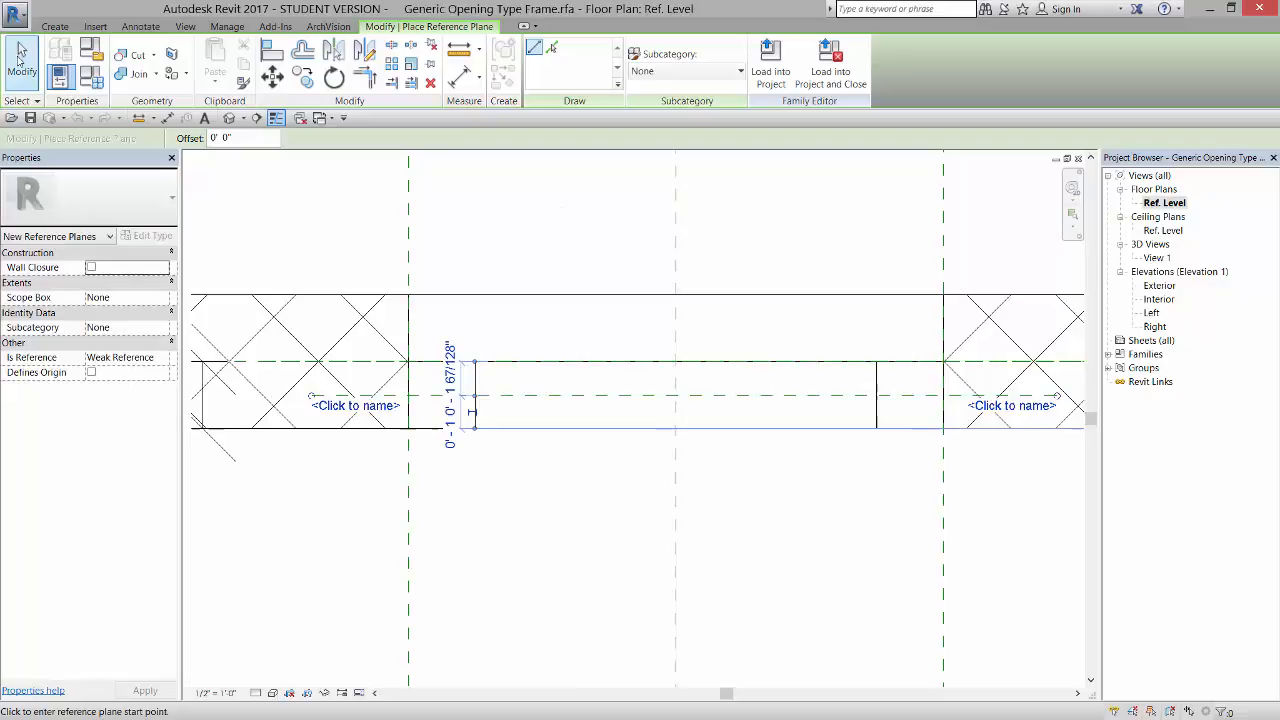
{"action": "left_click", "coordinate": [356, 404]}
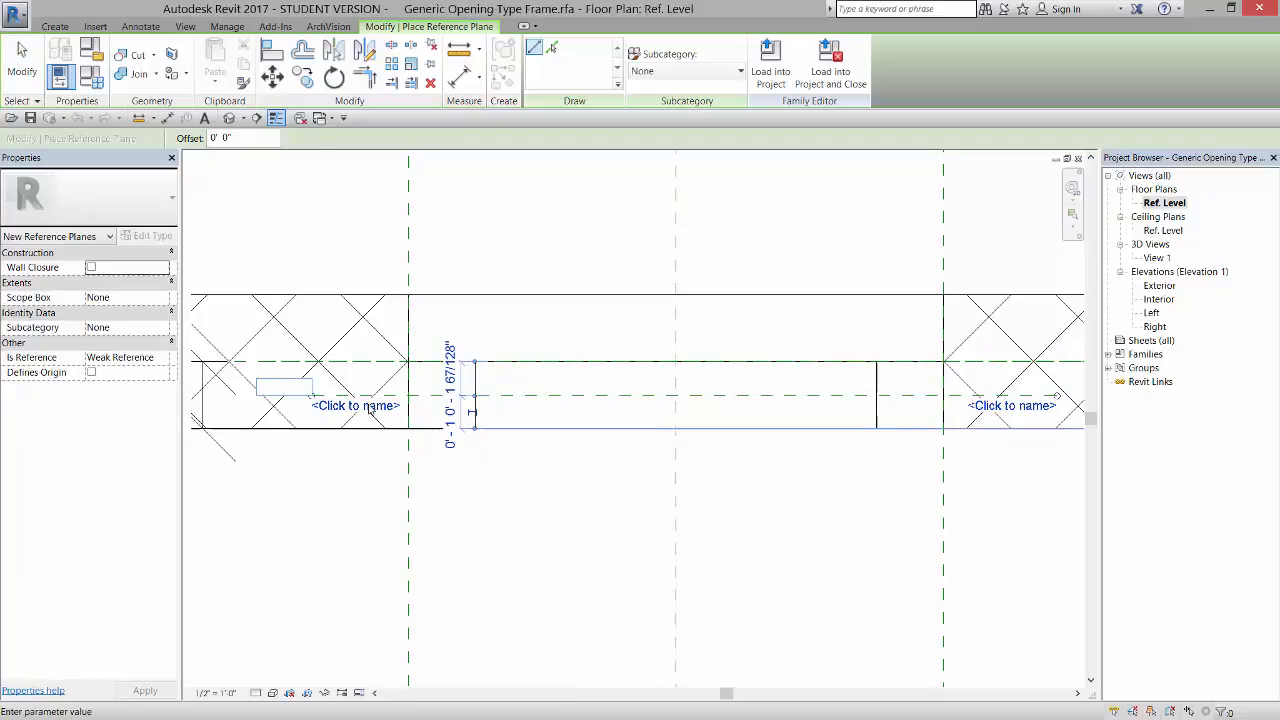
{"action": "type", "text": "g"}
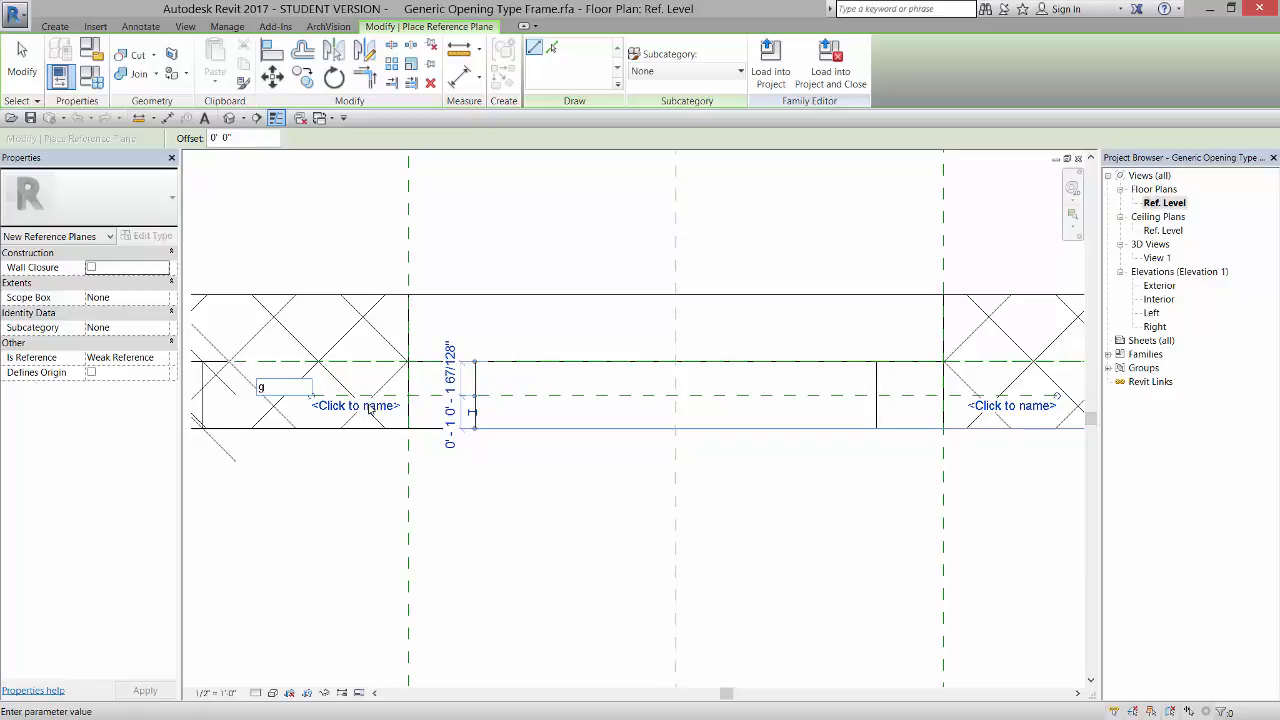
{"action": "type", "text": "lazing"}
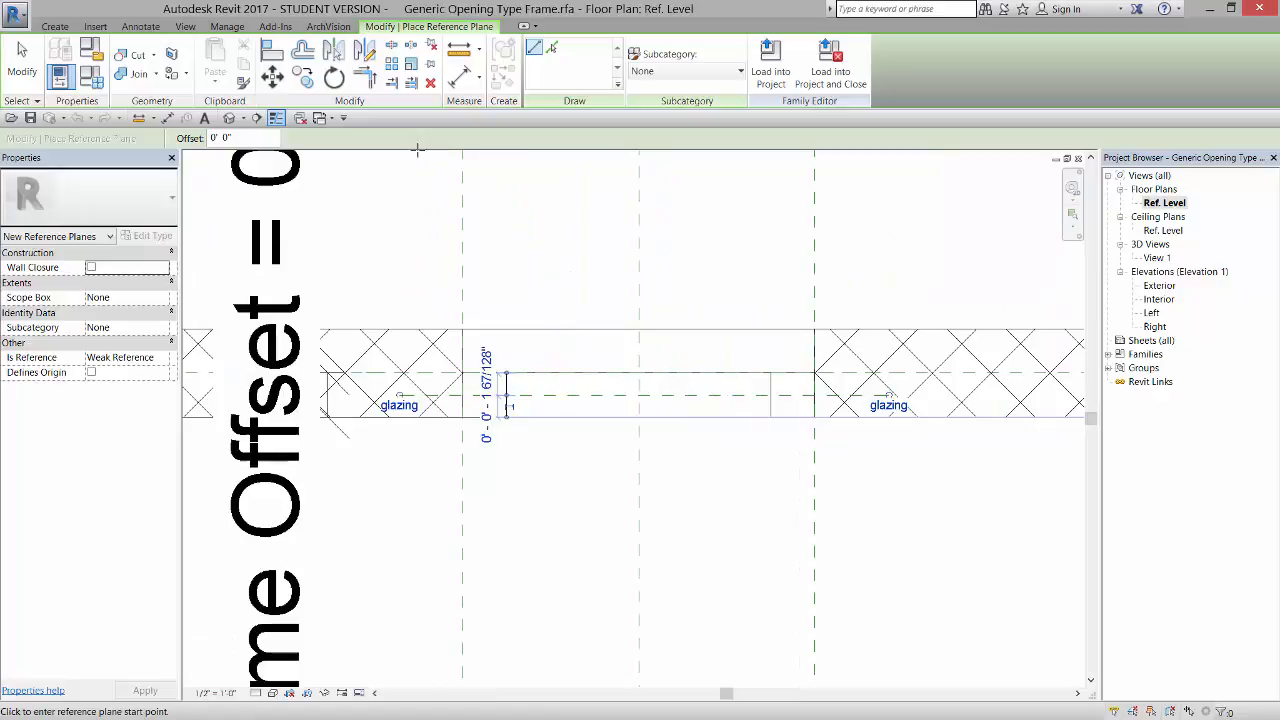
{"action": "mouse_move", "coordinate": [622, 400]}
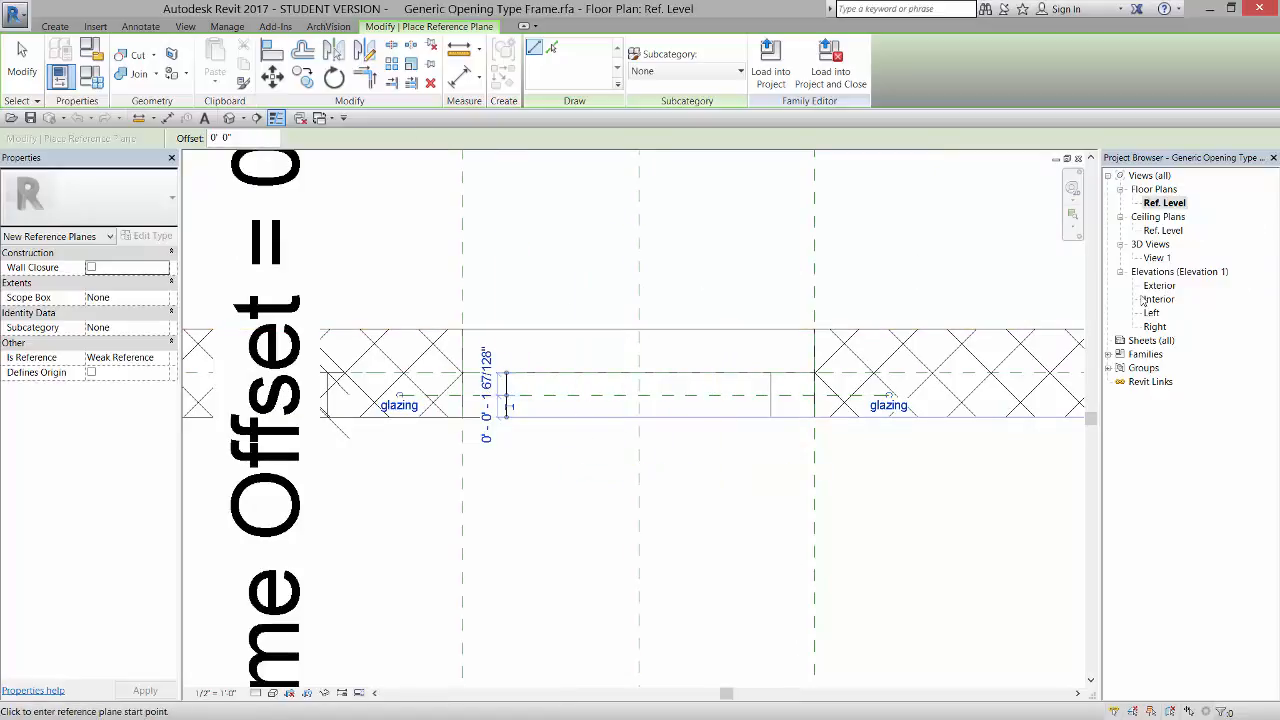
On the Interior elevation, set Reference Plane : glazing as the current work plane.
{"action": "double_click", "coordinate": [1160, 298]}
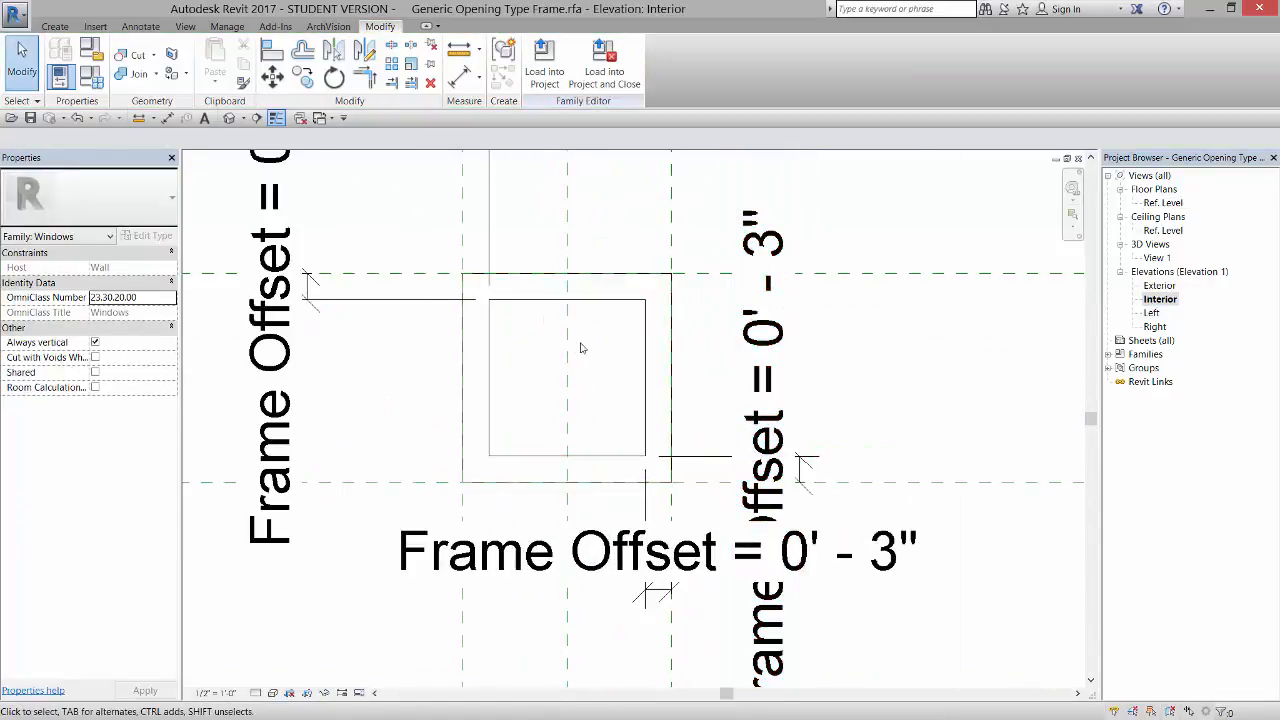
{"action": "left_click", "coordinate": [56, 26]}
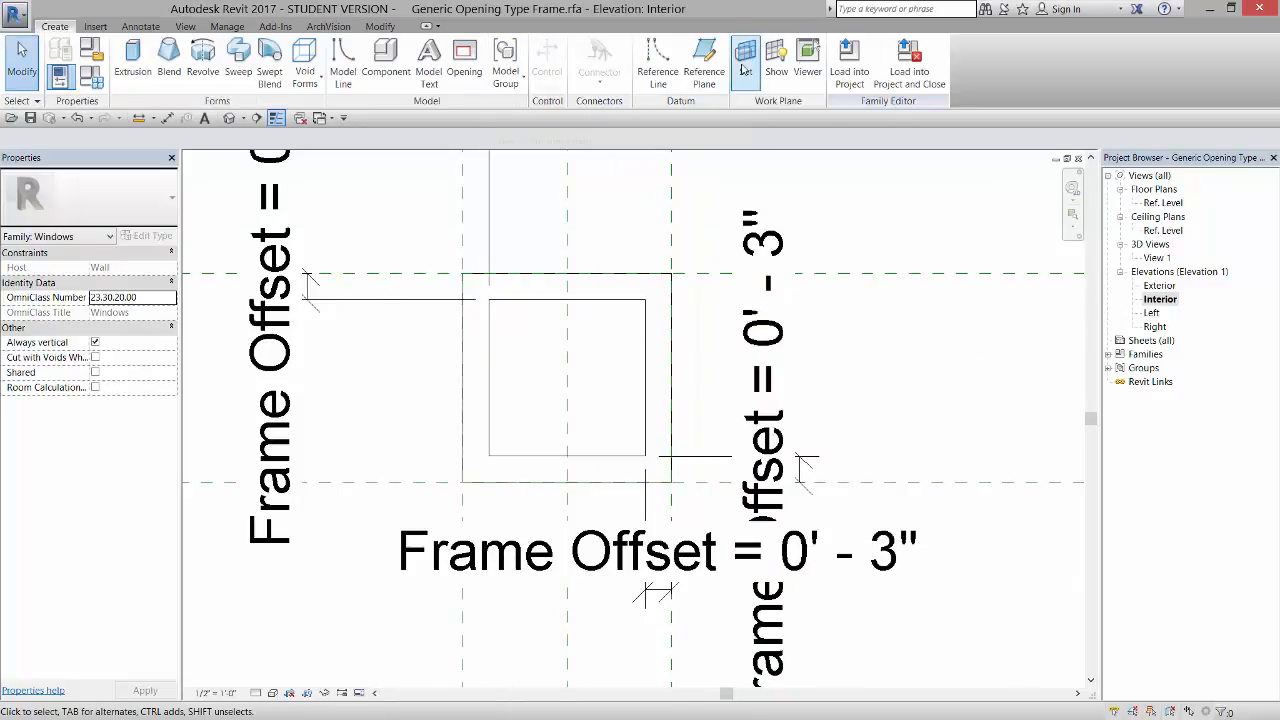
{"action": "left_click", "coordinate": [744, 56]}
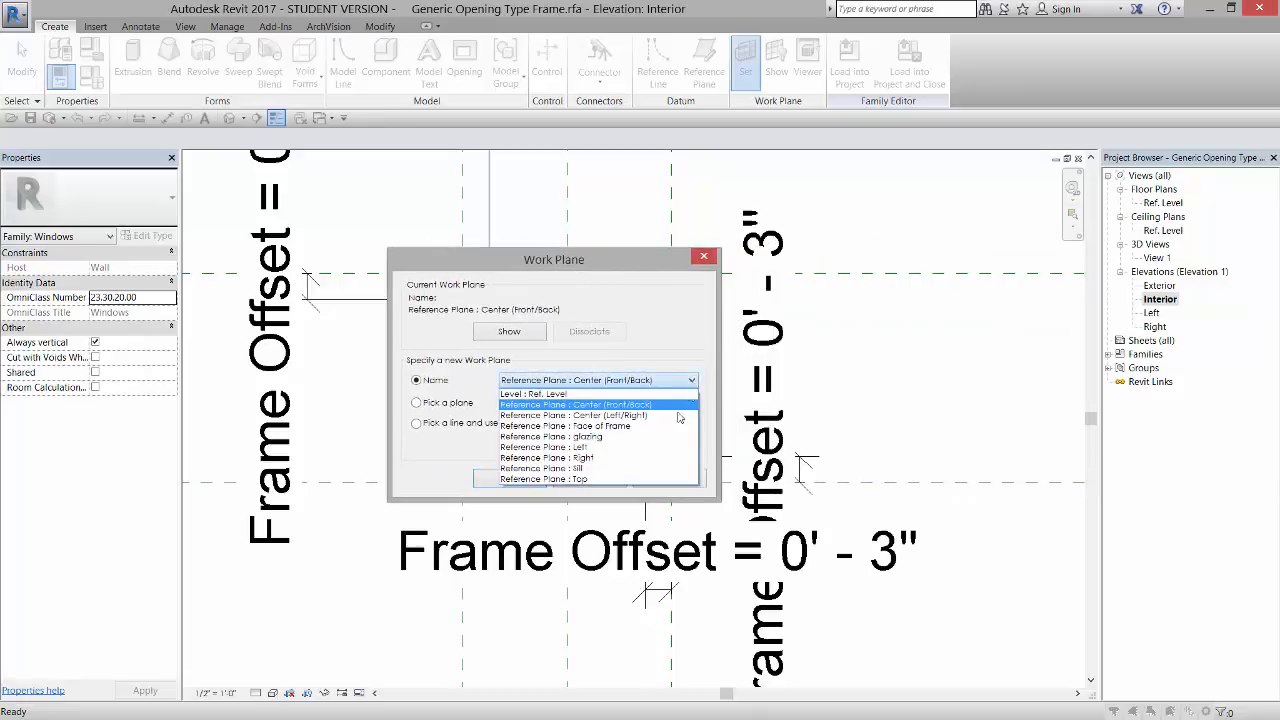
{"action": "mouse_move", "coordinate": [610, 436]}
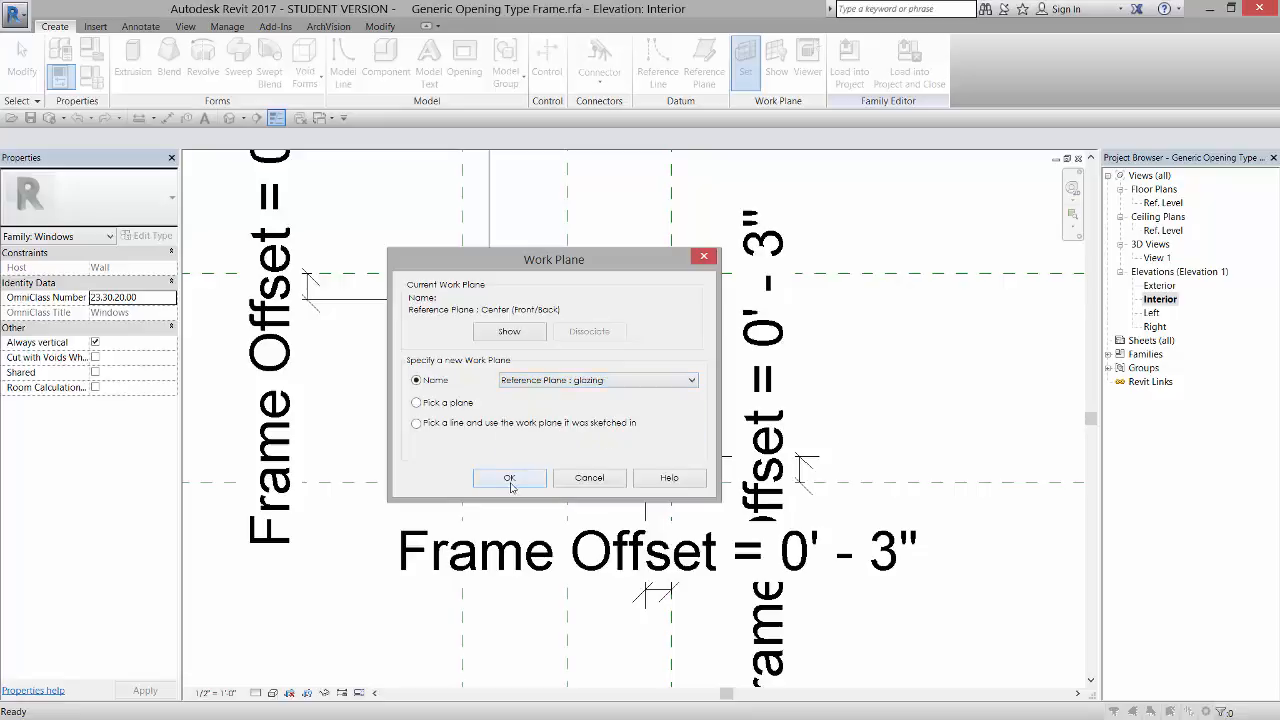
{"action": "left_click", "coordinate": [510, 478]}
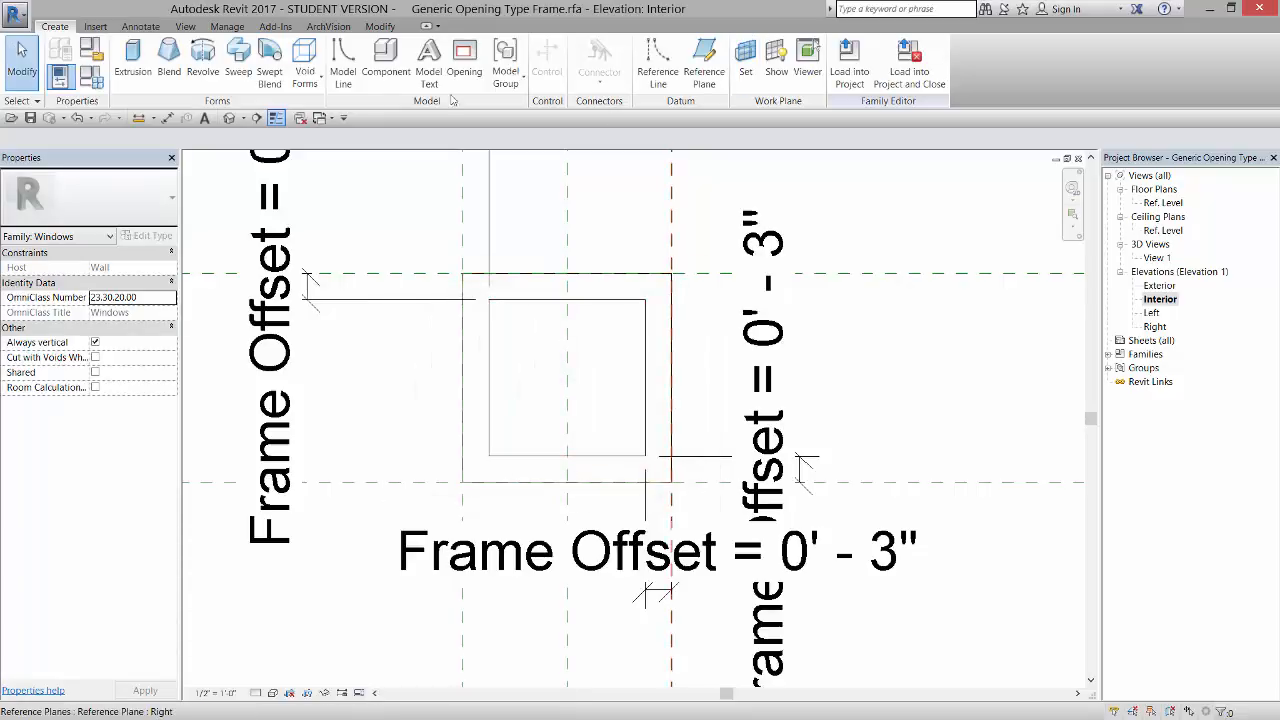
Start a rectangular glass extrusion sketched inside the frame opening on the glazing plane.
{"action": "left_click", "coordinate": [132, 56]}
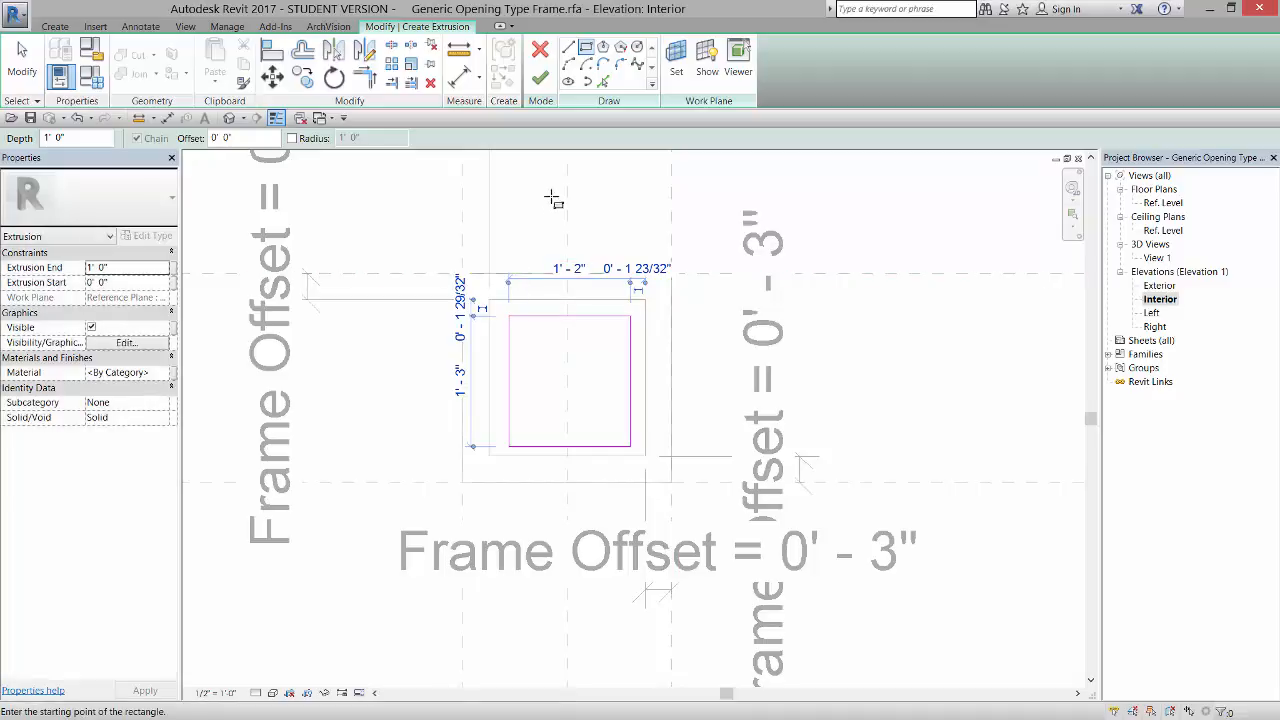
{"action": "mouse_move", "coordinate": [540, 76]}
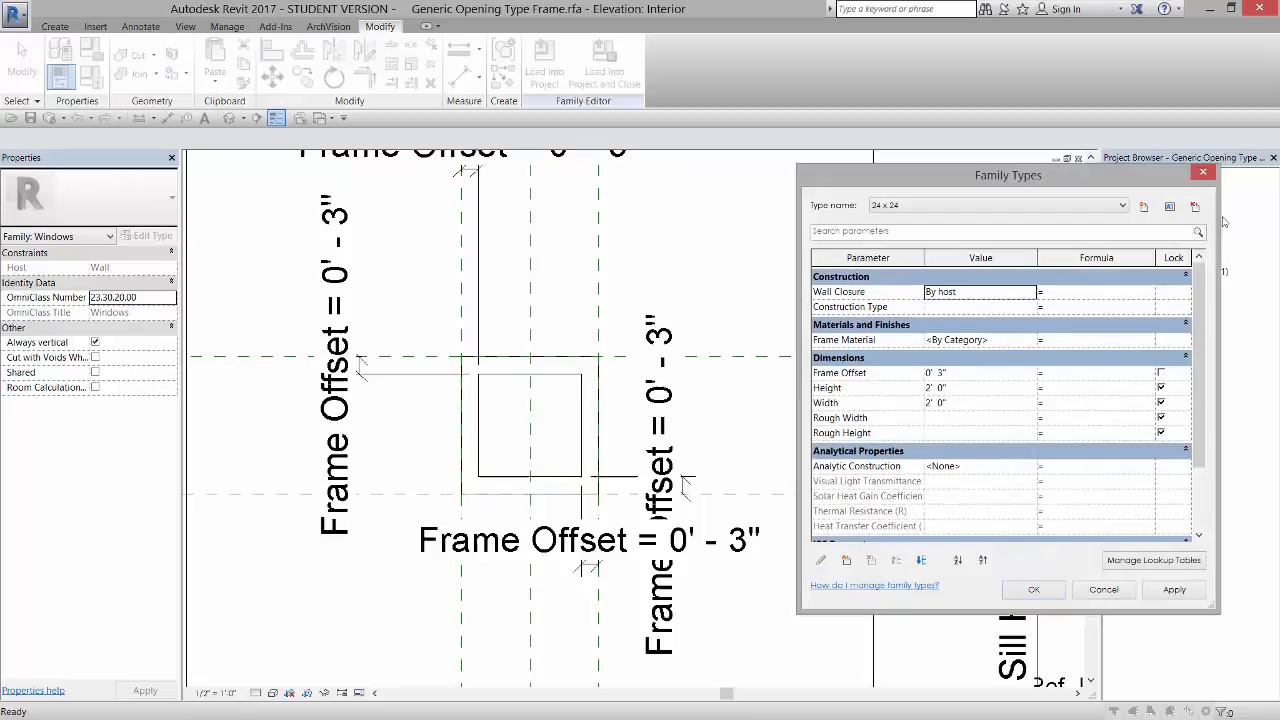
Switch to the 24 x 36 type and set its Frame Offset to 0' 2".
{"action": "left_click", "coordinate": [1120, 204]}
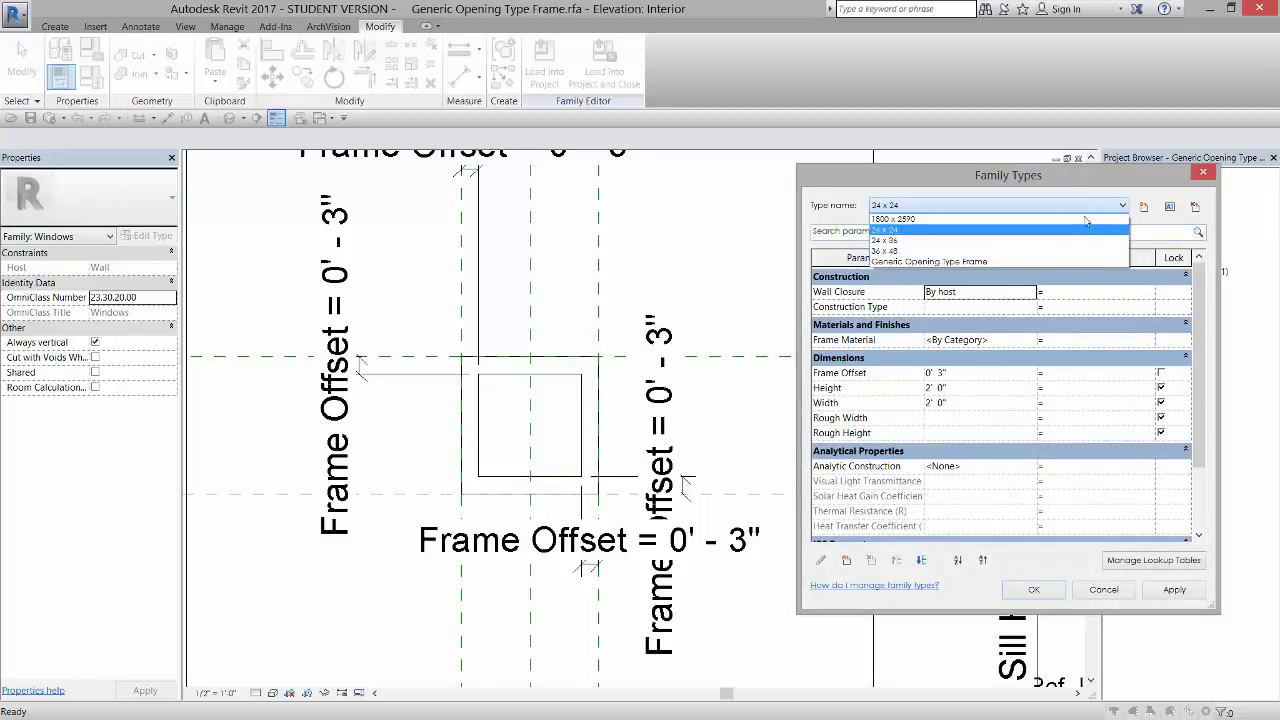
{"action": "left_click", "coordinate": [886, 240]}
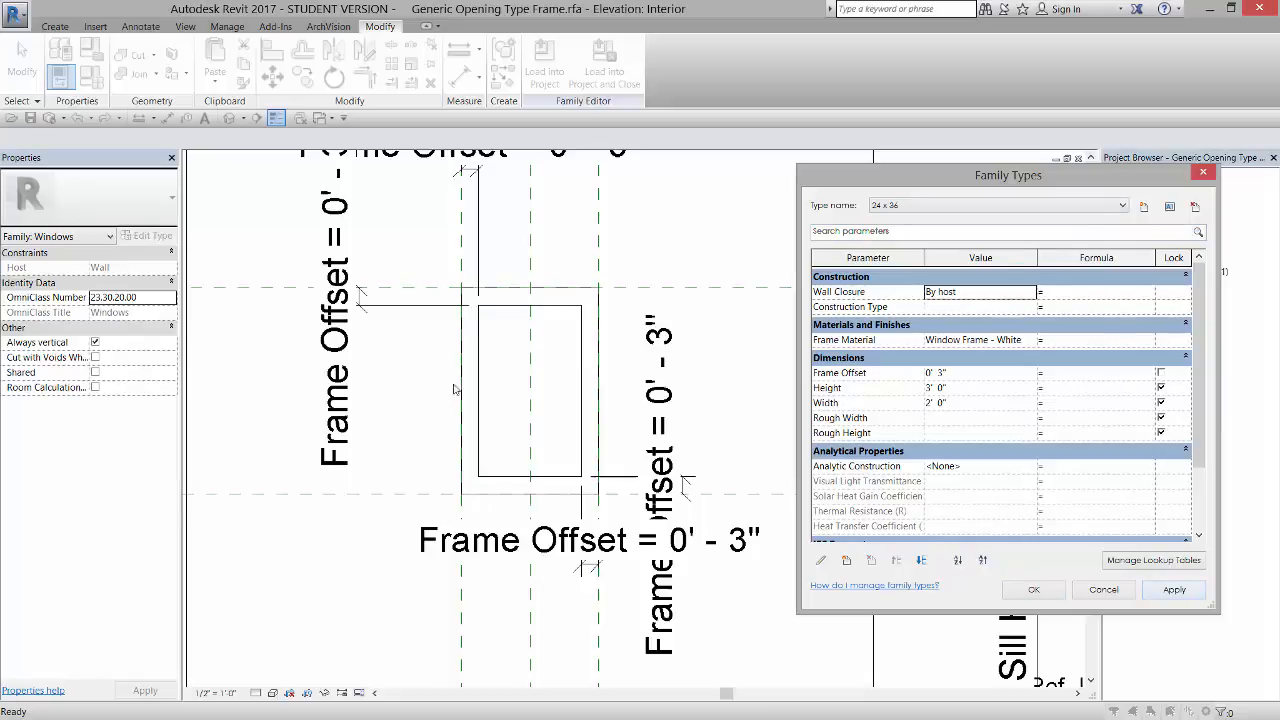
{"action": "mouse_move", "coordinate": [982, 402]}
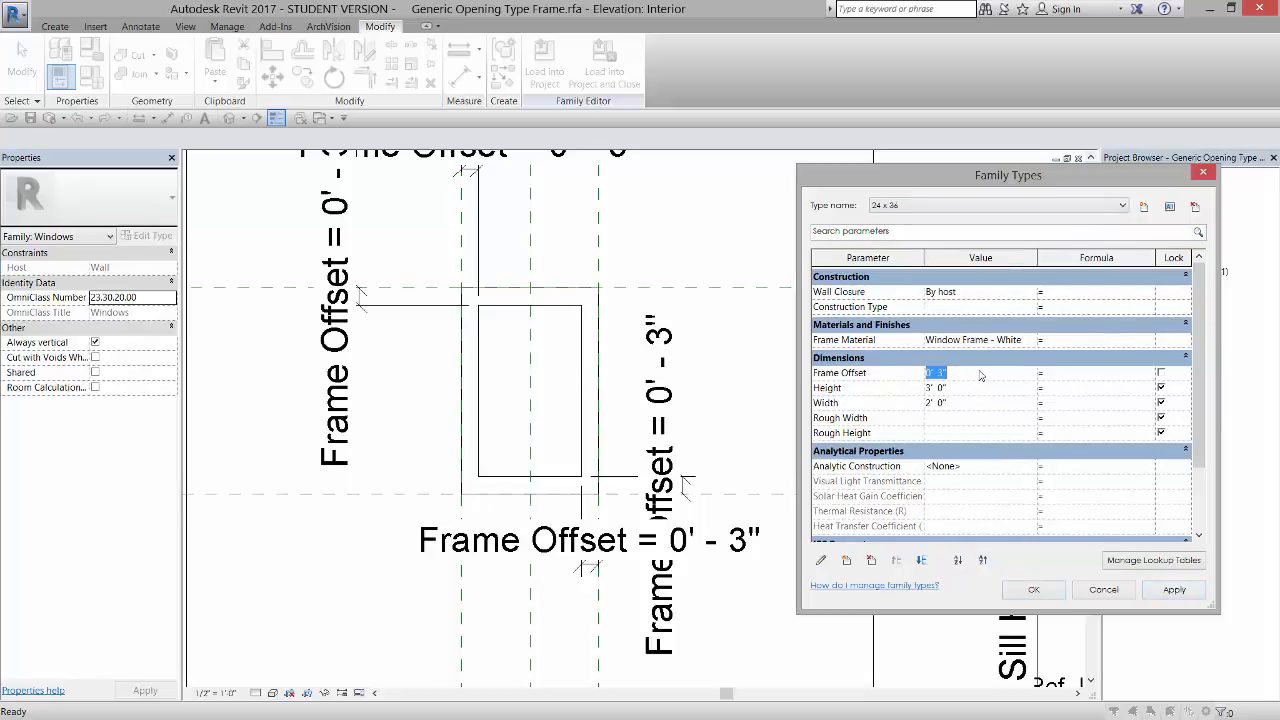
{"action": "left_click", "coordinate": [1172, 588]}
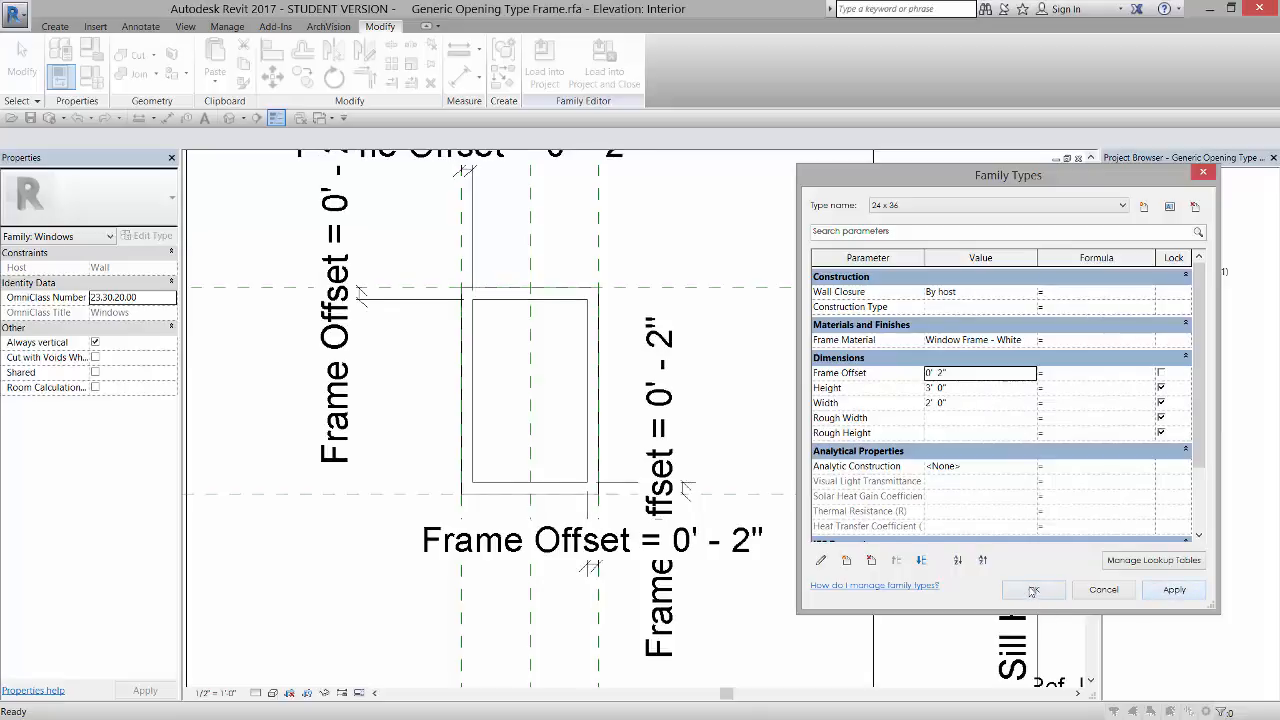
{"action": "left_click", "coordinate": [1032, 588]}
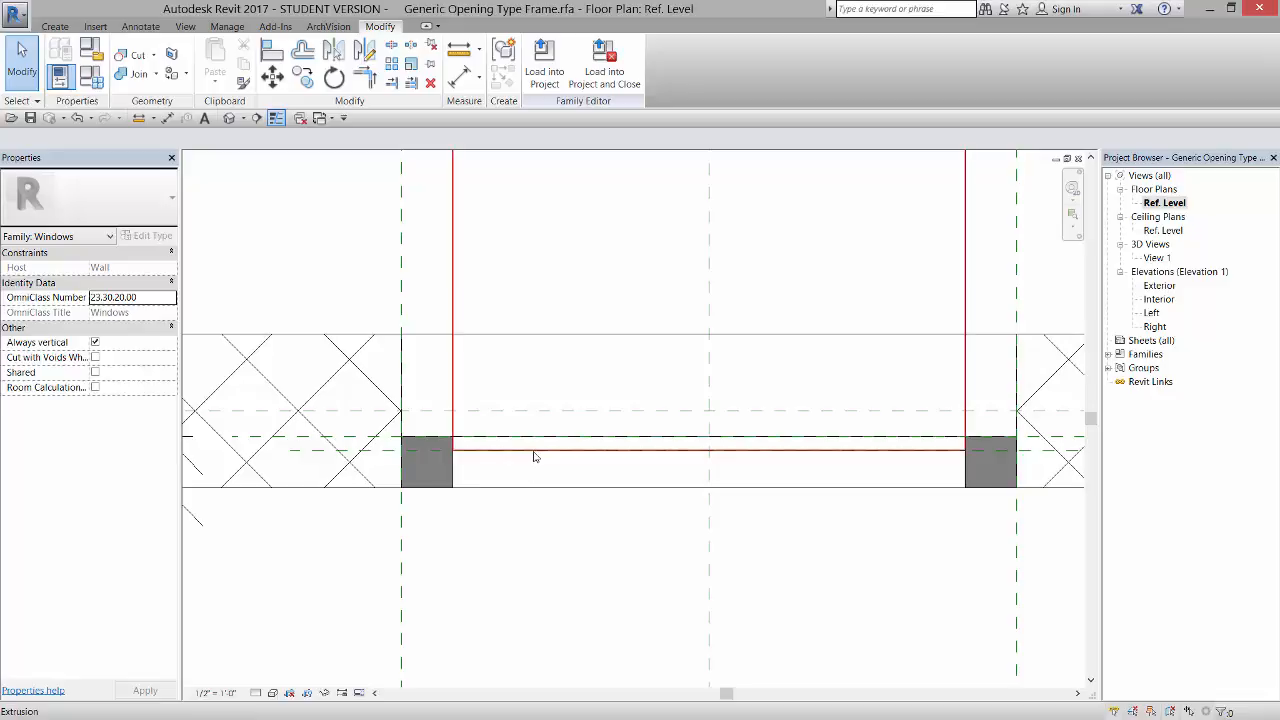
{"action": "mouse_move", "coordinate": [508, 460]}
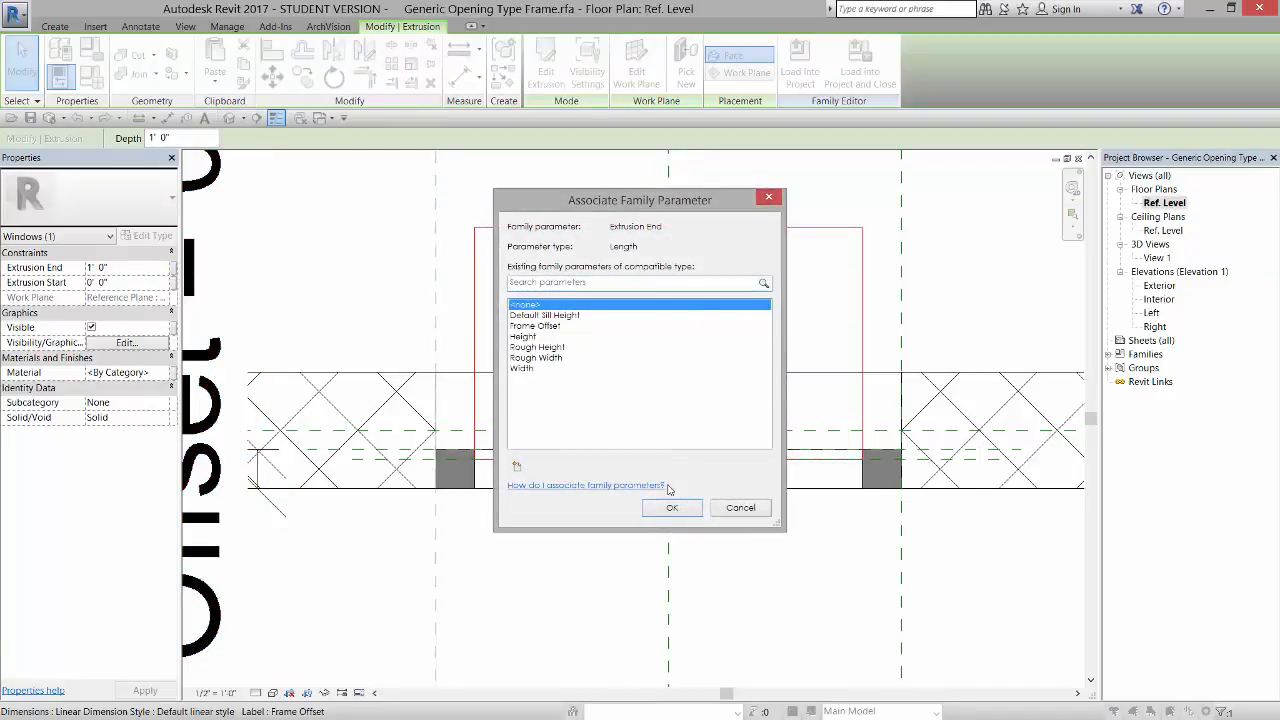
{"action": "mouse_move", "coordinate": [516, 466]}
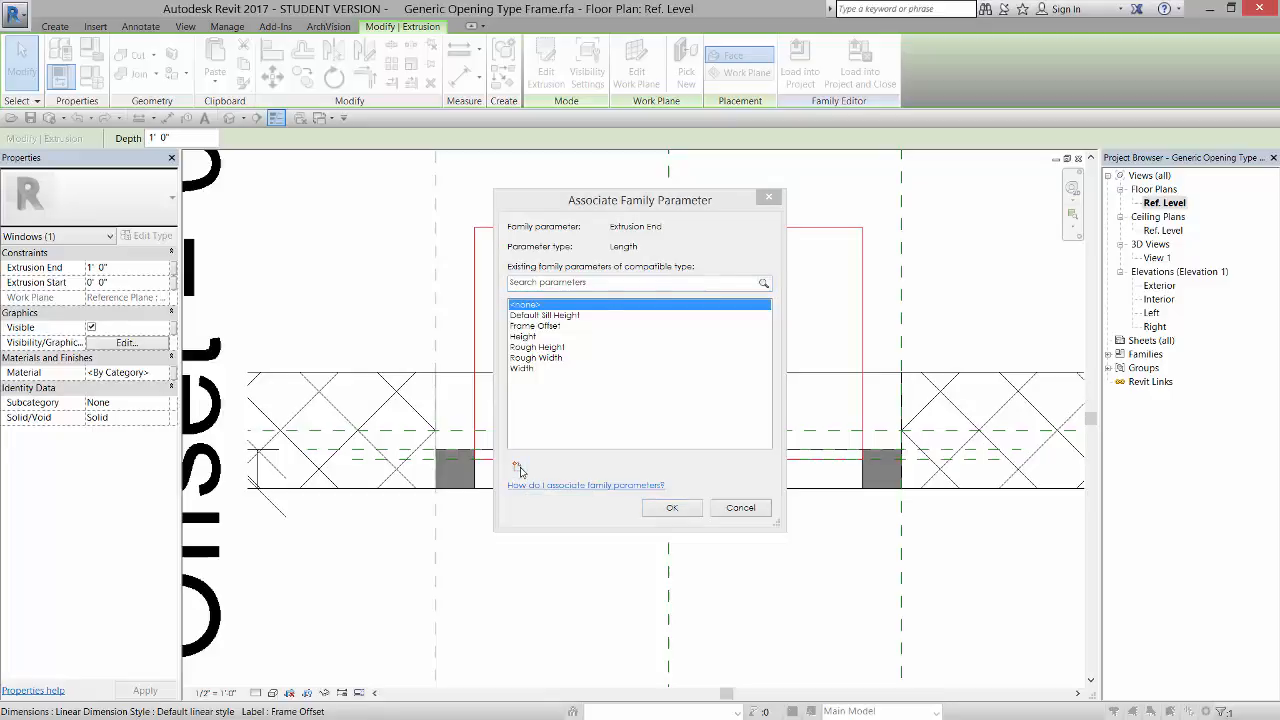
Drive Extrusion End with a new Glazing Thickness parameter valued at .5 inch.
{"action": "left_click", "coordinate": [516, 466]}
{"action": "type", "text": "Glazing Thickness"}
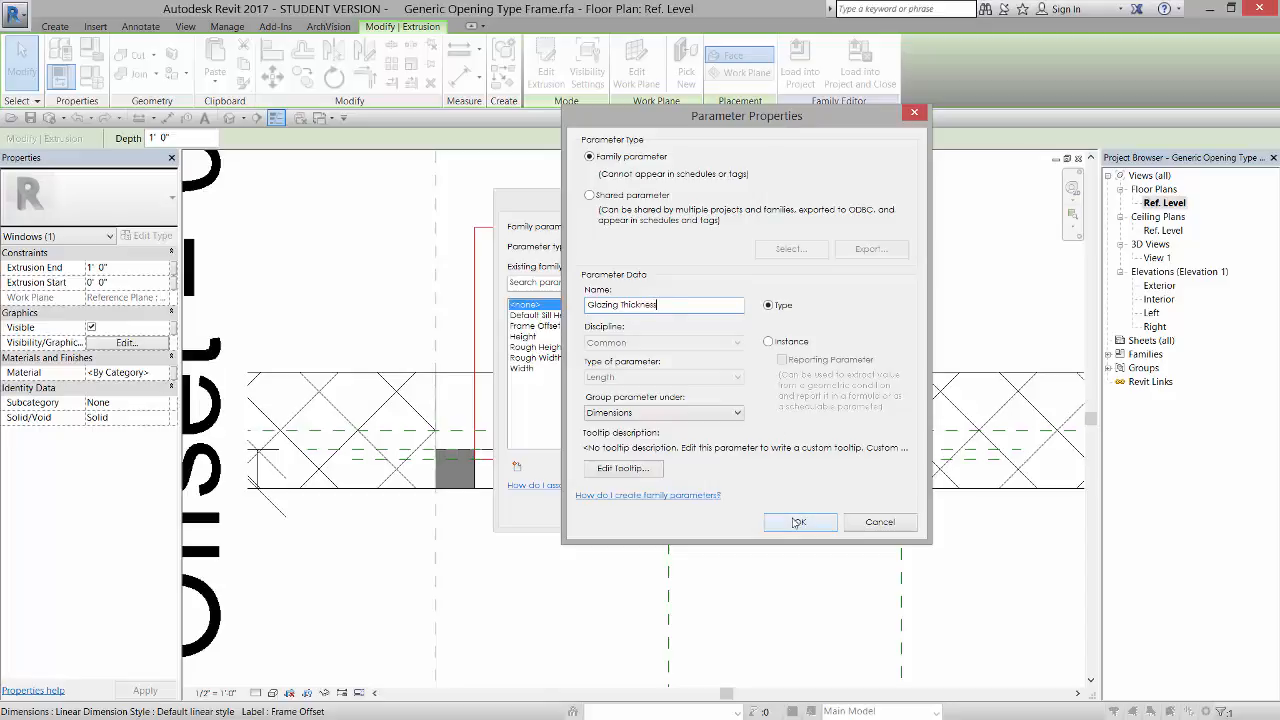
{"action": "left_click", "coordinate": [800, 522]}
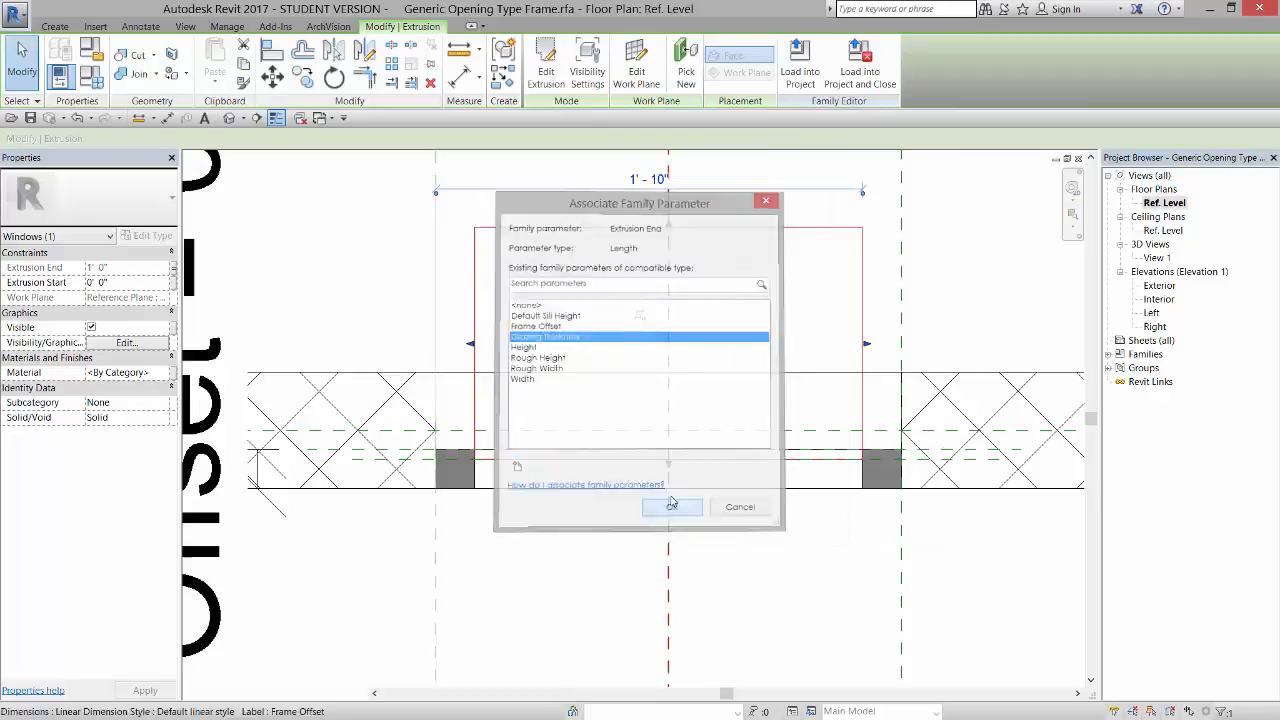
{"action": "left_click", "coordinate": [672, 506]}
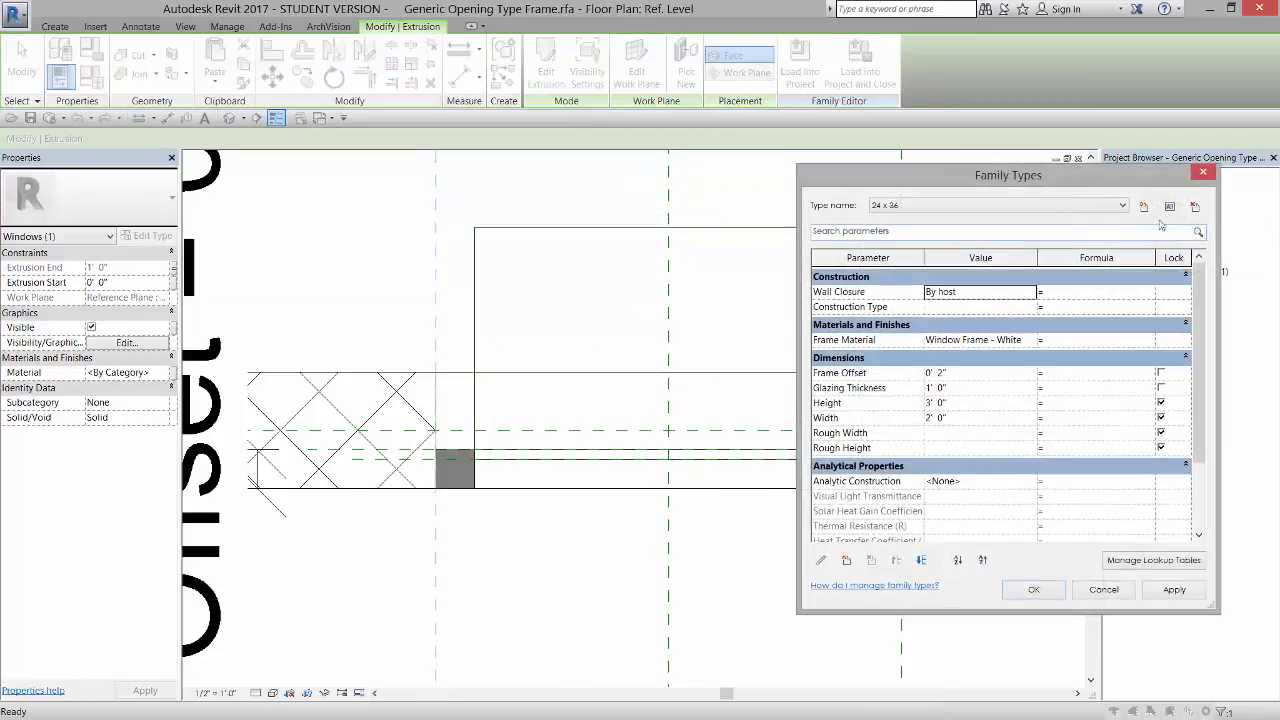
{"action": "mouse_move", "coordinate": [980, 396]}
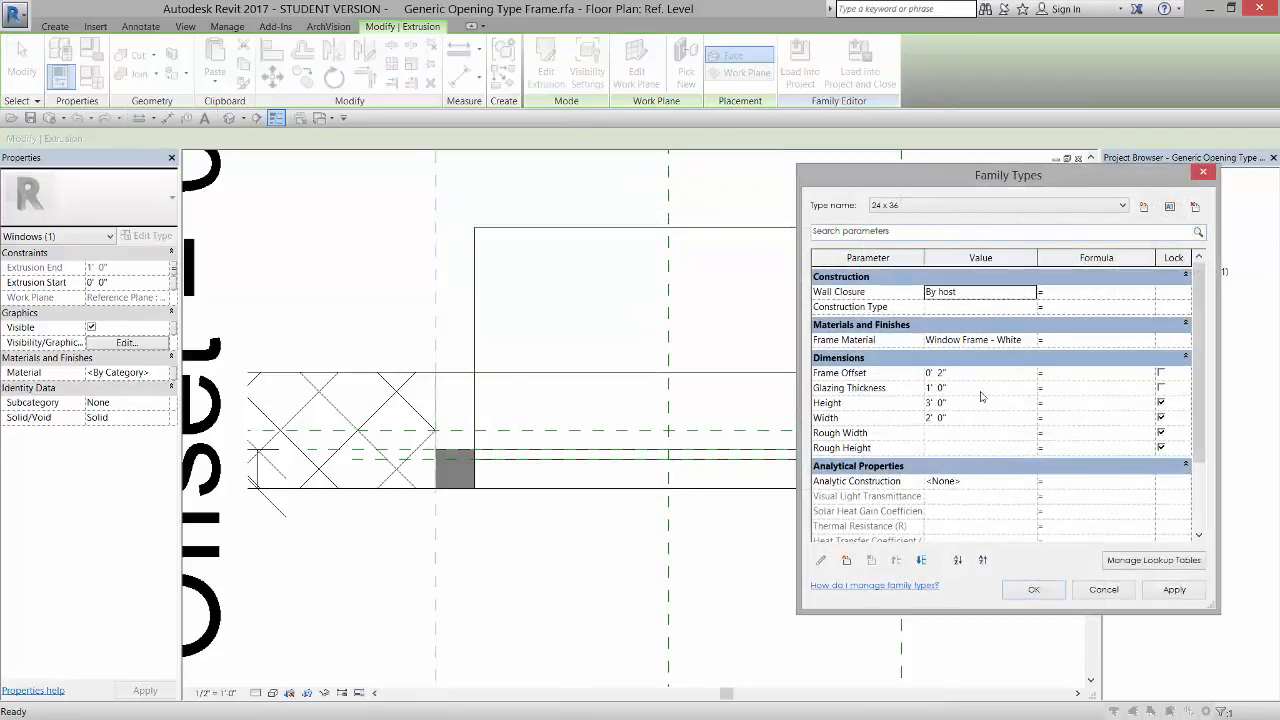
{"action": "left_click", "coordinate": [936, 388]}
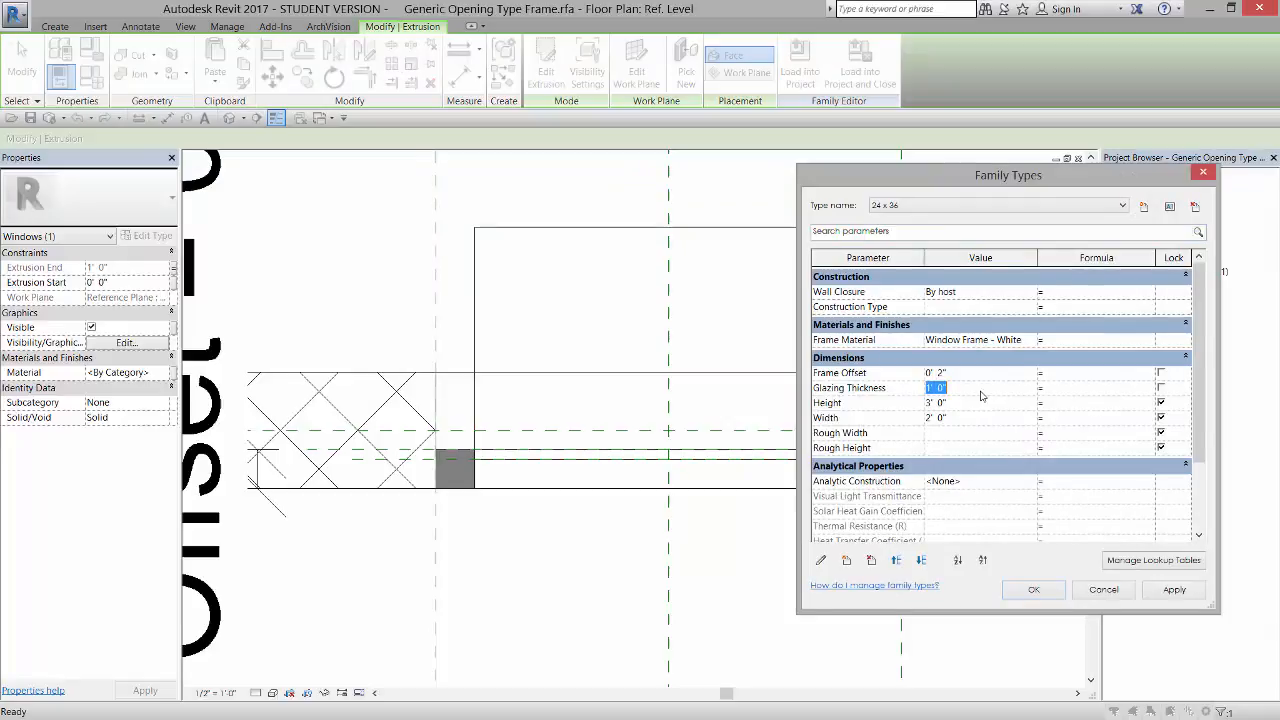
{"action": "type", "text": ".5"}
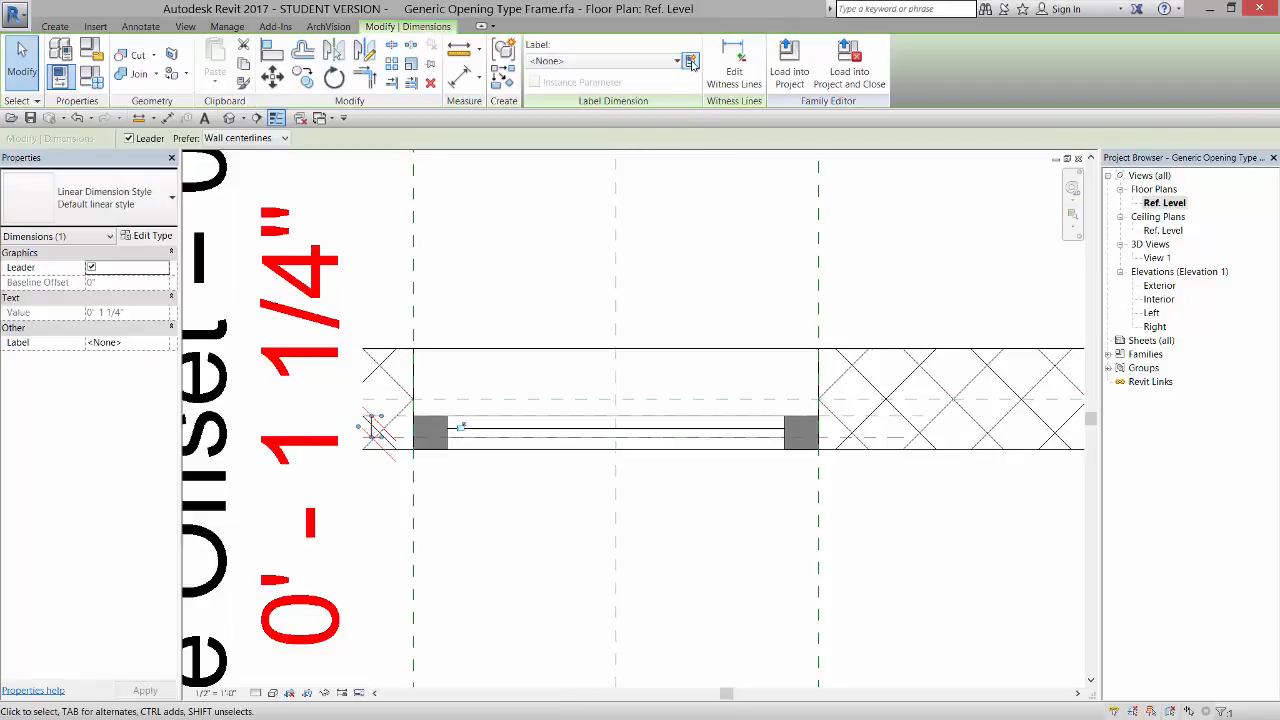
Create a Glazing Offset parameter labelling the selected glass-position dimension.
{"action": "left_click", "coordinate": [690, 60]}
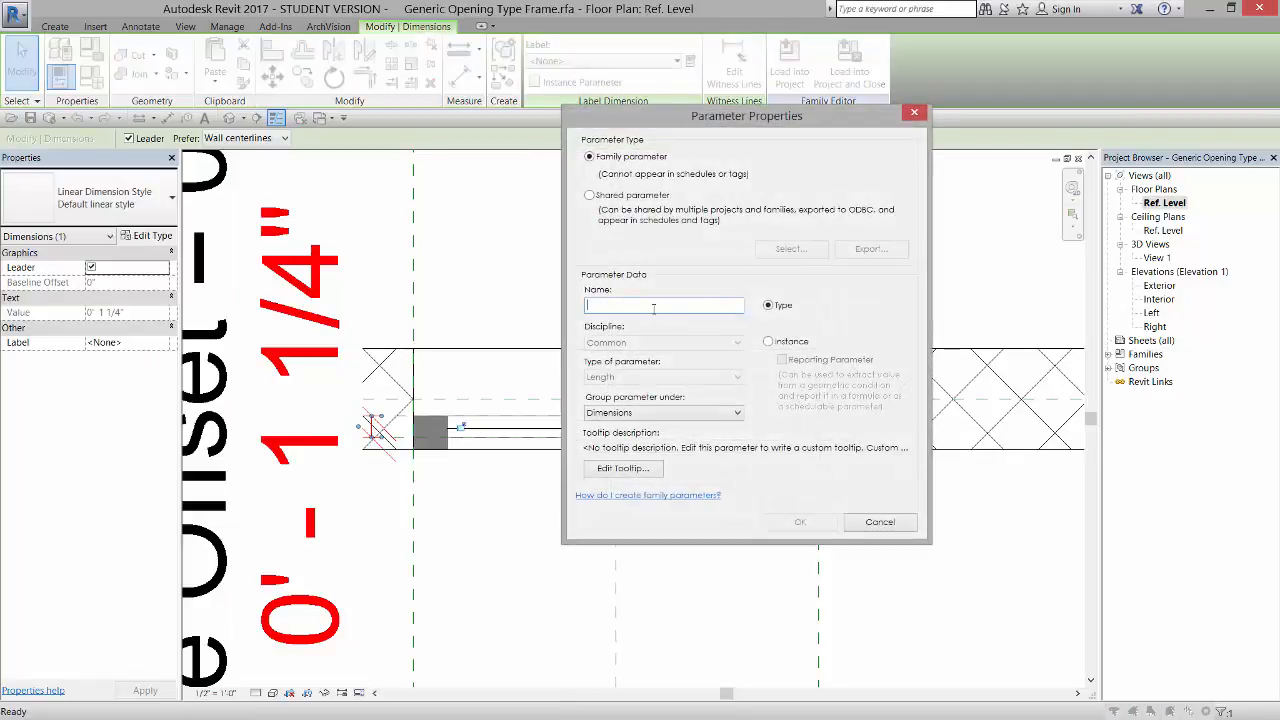
{"action": "type", "text": "Glazing Offs"}
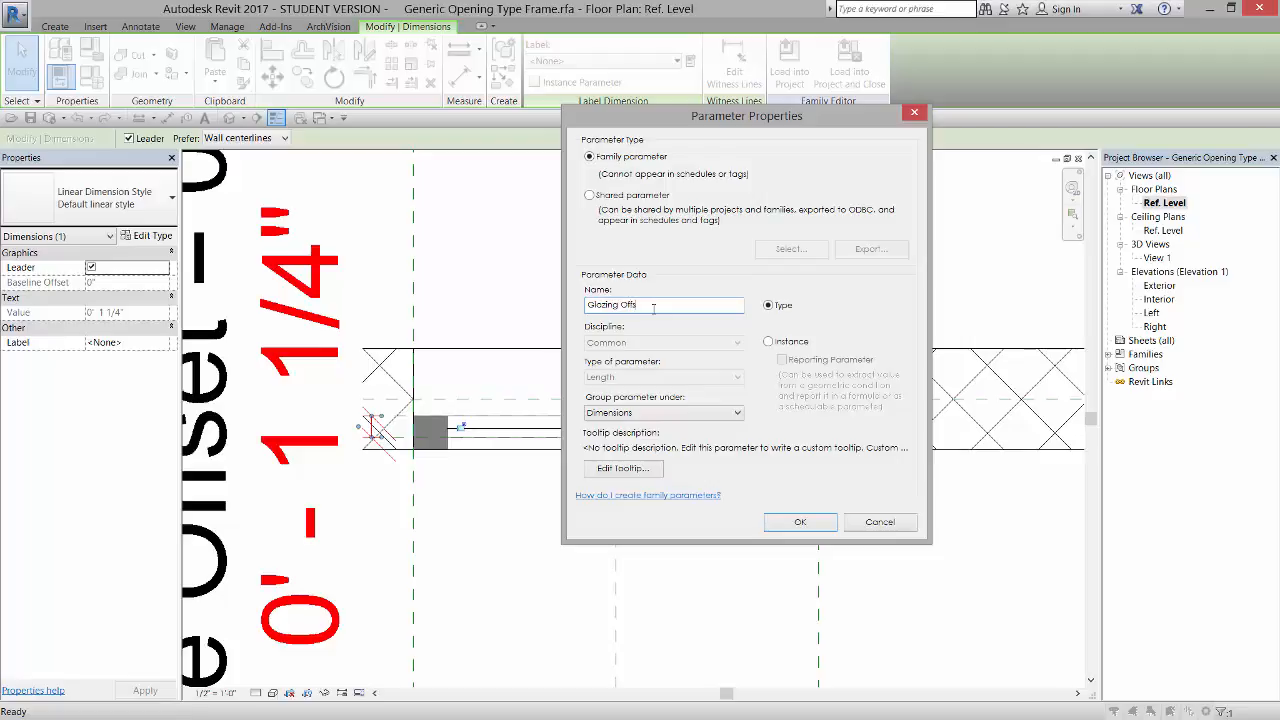
{"action": "left_click", "coordinate": [800, 520]}
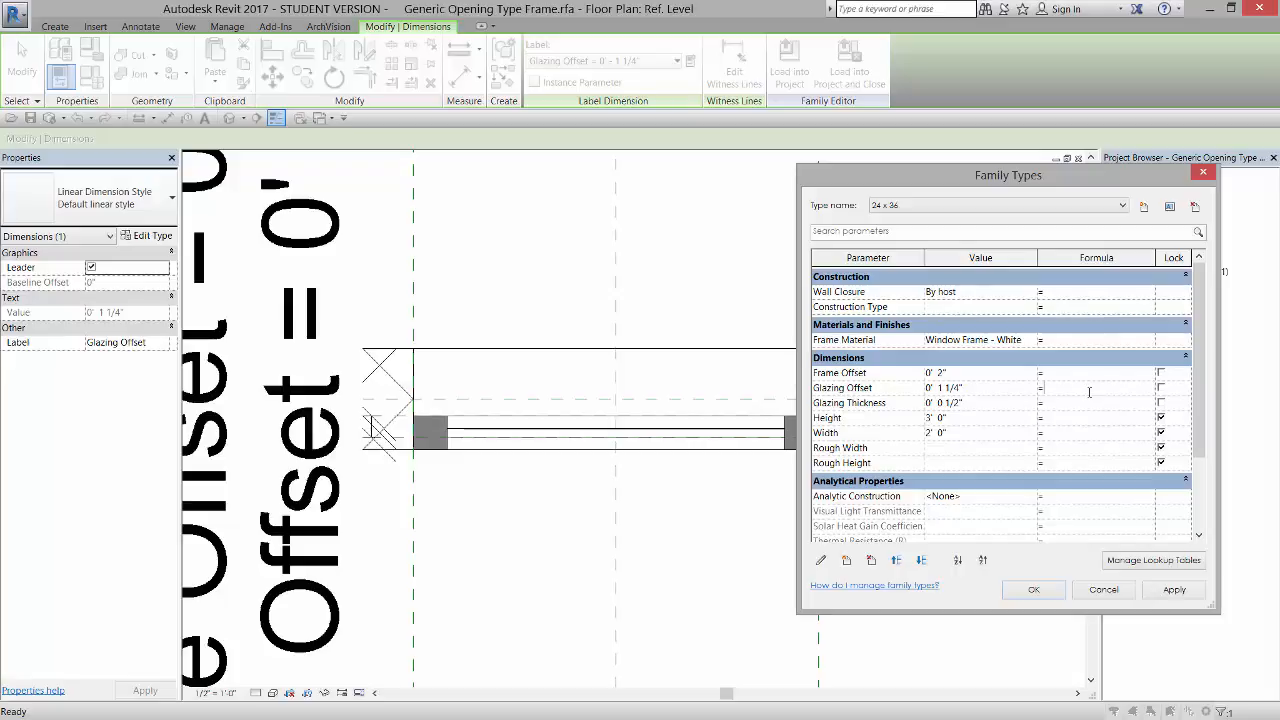
Give Glazing Offset a formula from Frame Offset / 2 and Glazing Thickness, and apply it.
{"action": "type", "text": "="}
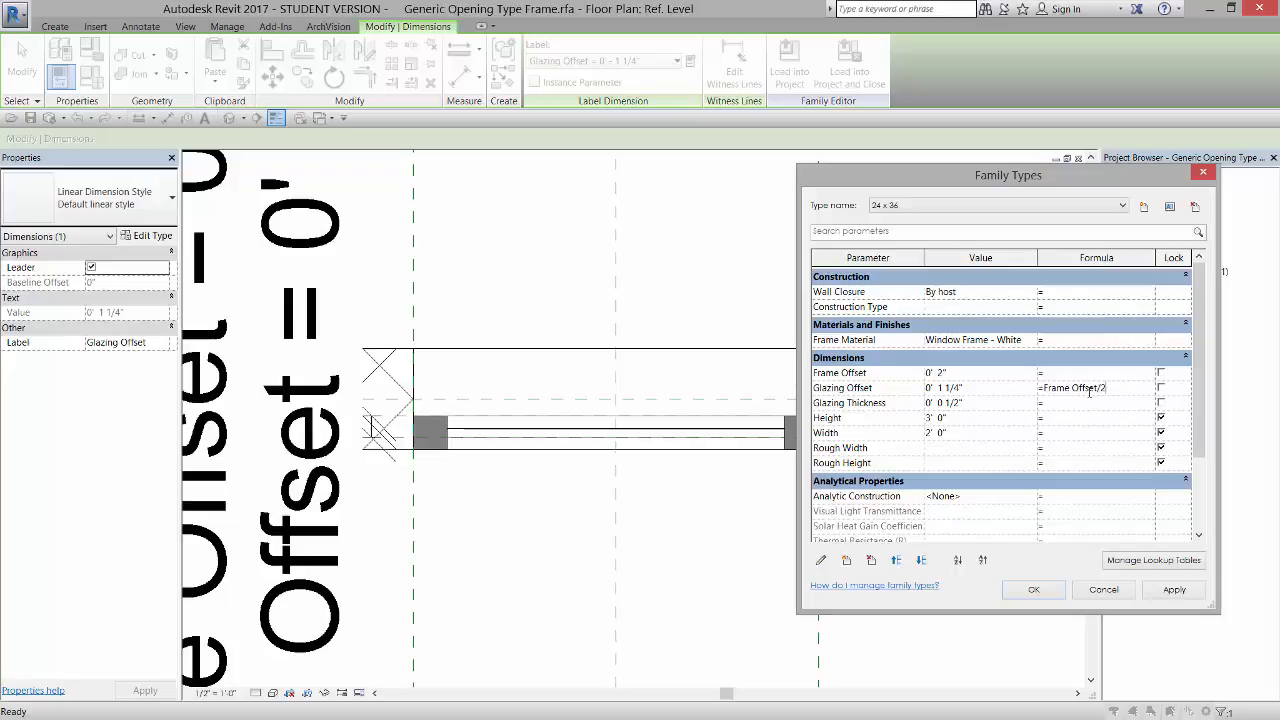
{"action": "left_click", "coordinate": [1032, 588]}
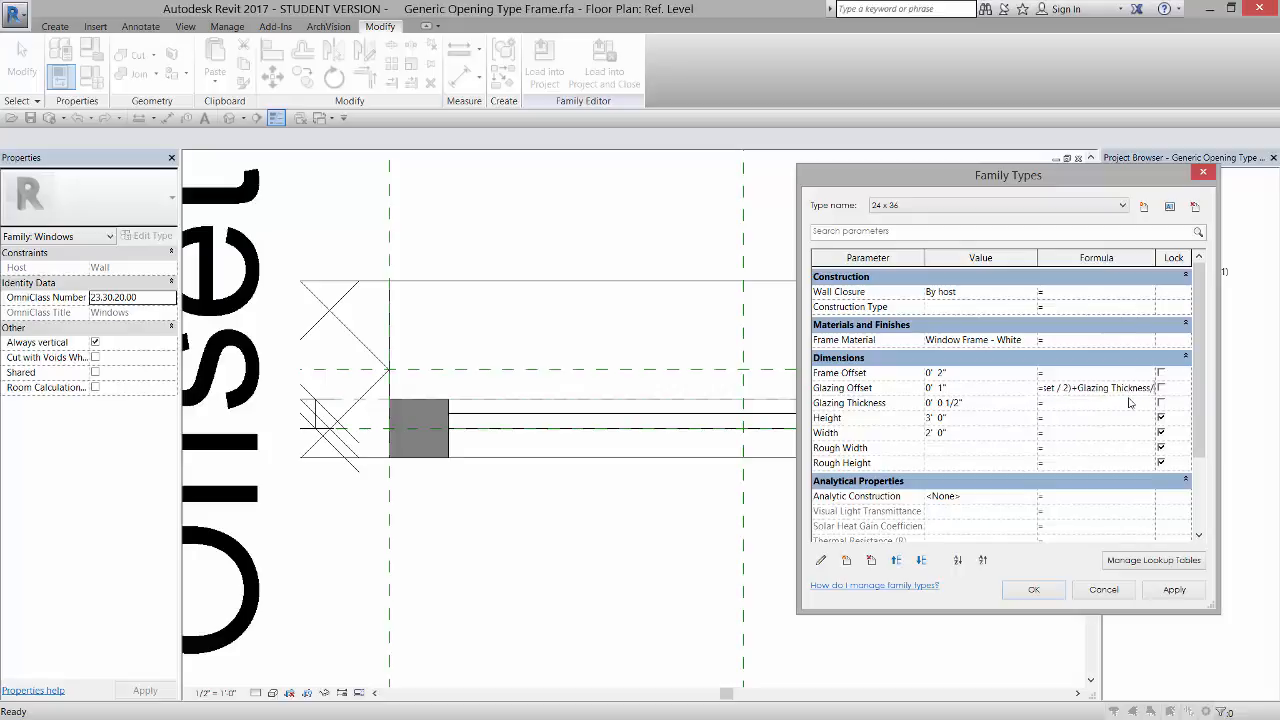
{"action": "left_click", "coordinate": [1172, 588]}
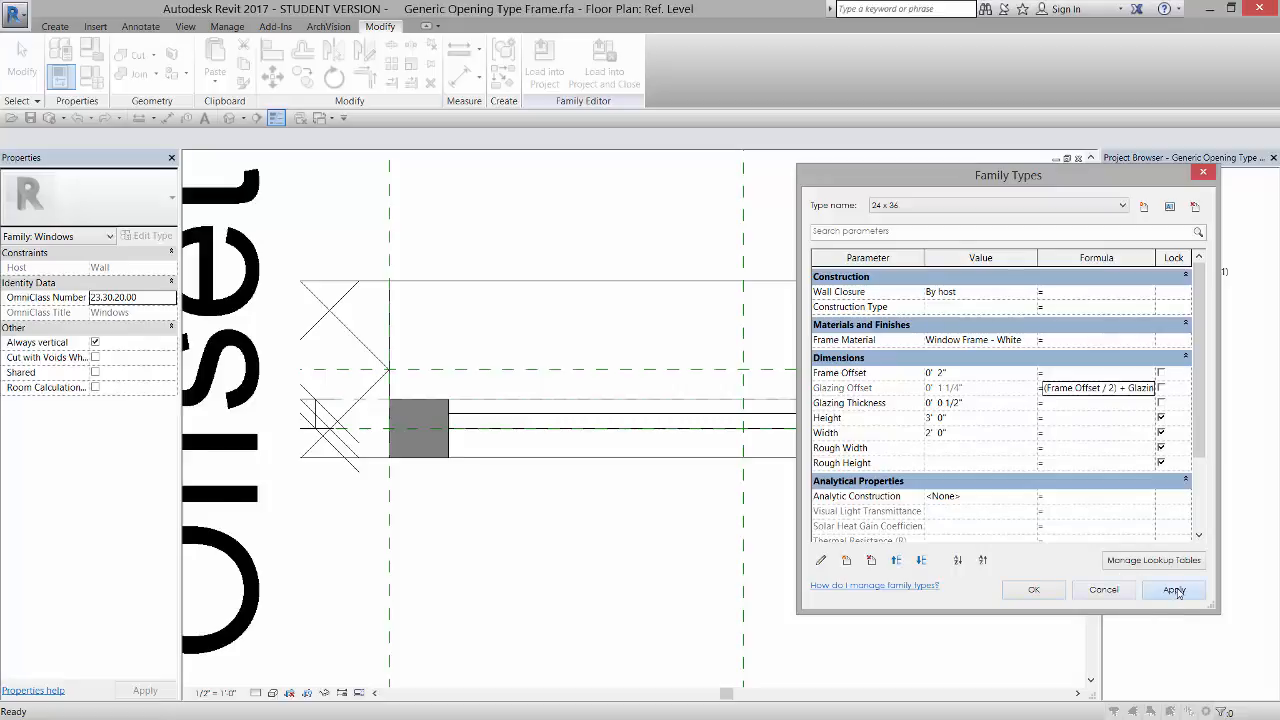
{"action": "left_click", "coordinate": [1174, 588]}
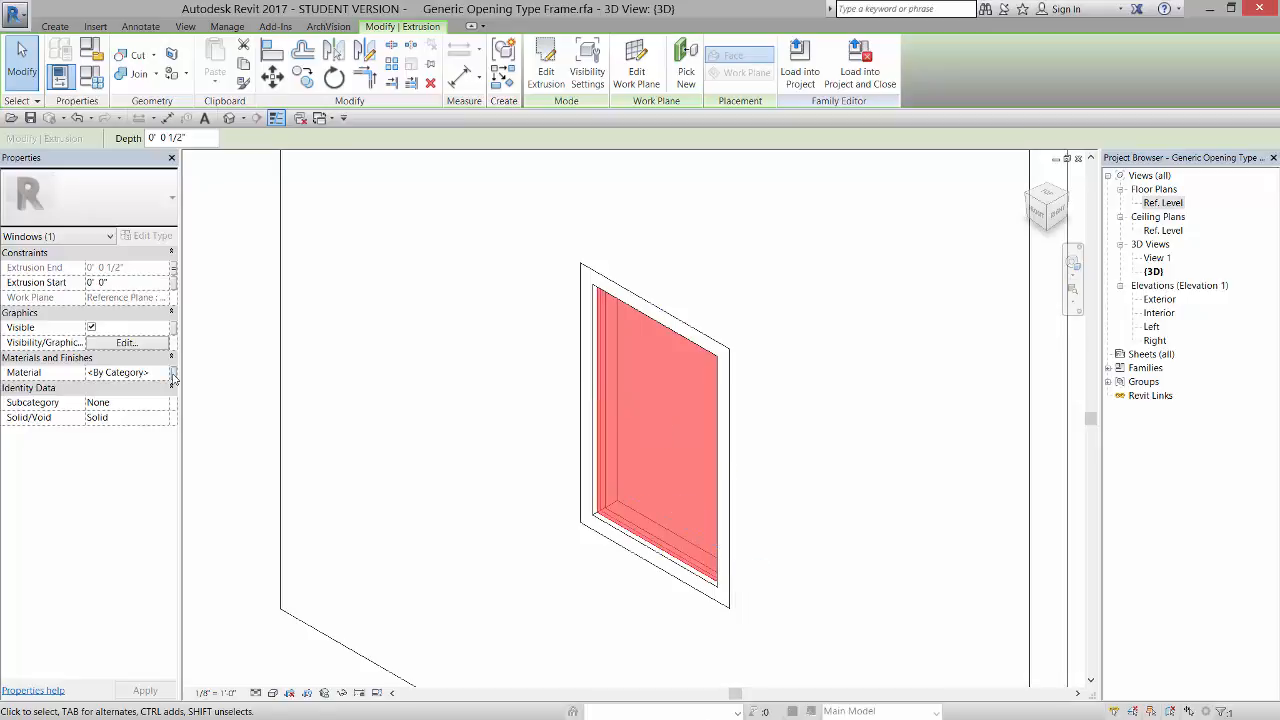
Associate the extrusion's Material with a new family parameter named Glazing.
{"action": "left_click", "coordinate": [172, 372]}
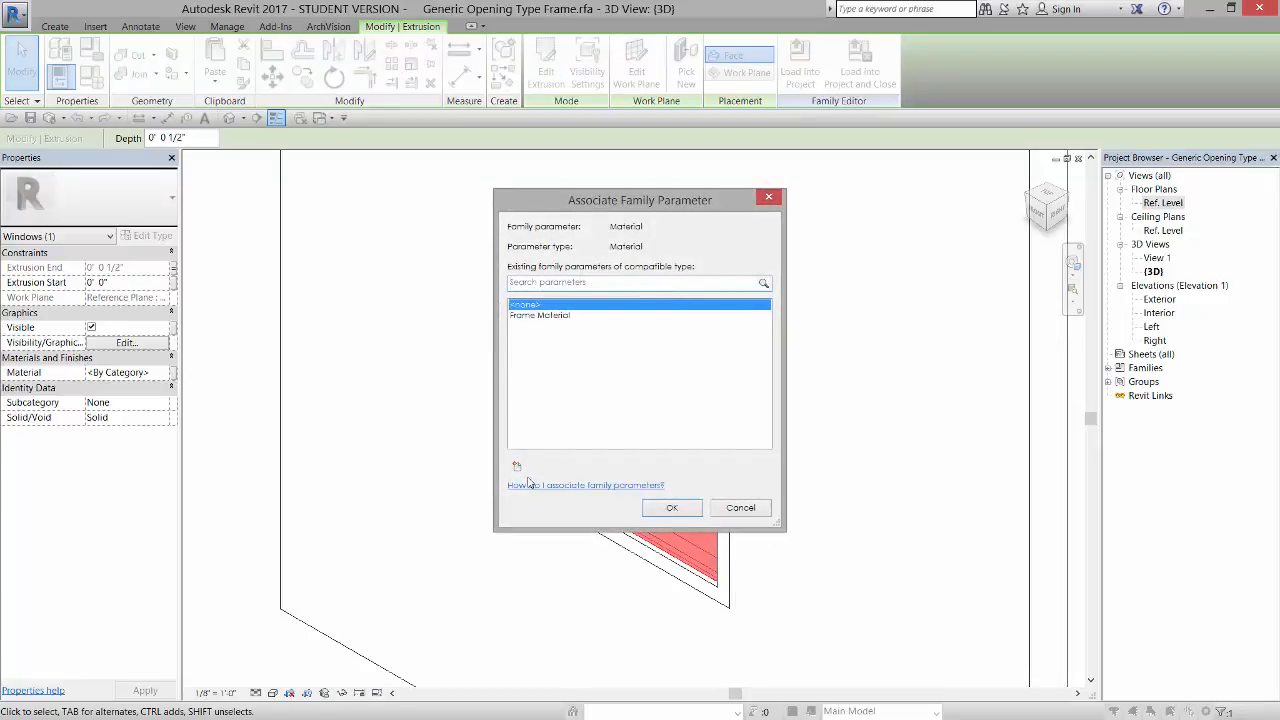
{"action": "mouse_move", "coordinate": [516, 468]}
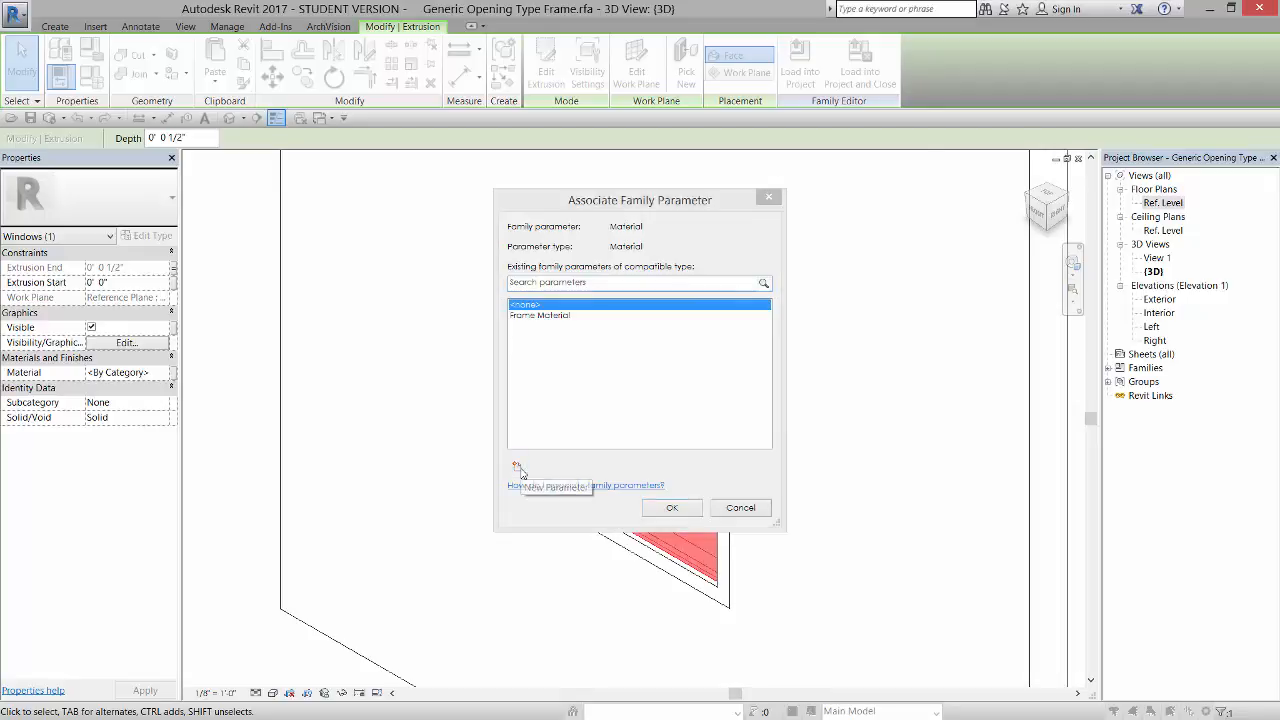
{"action": "left_click", "coordinate": [518, 468]}
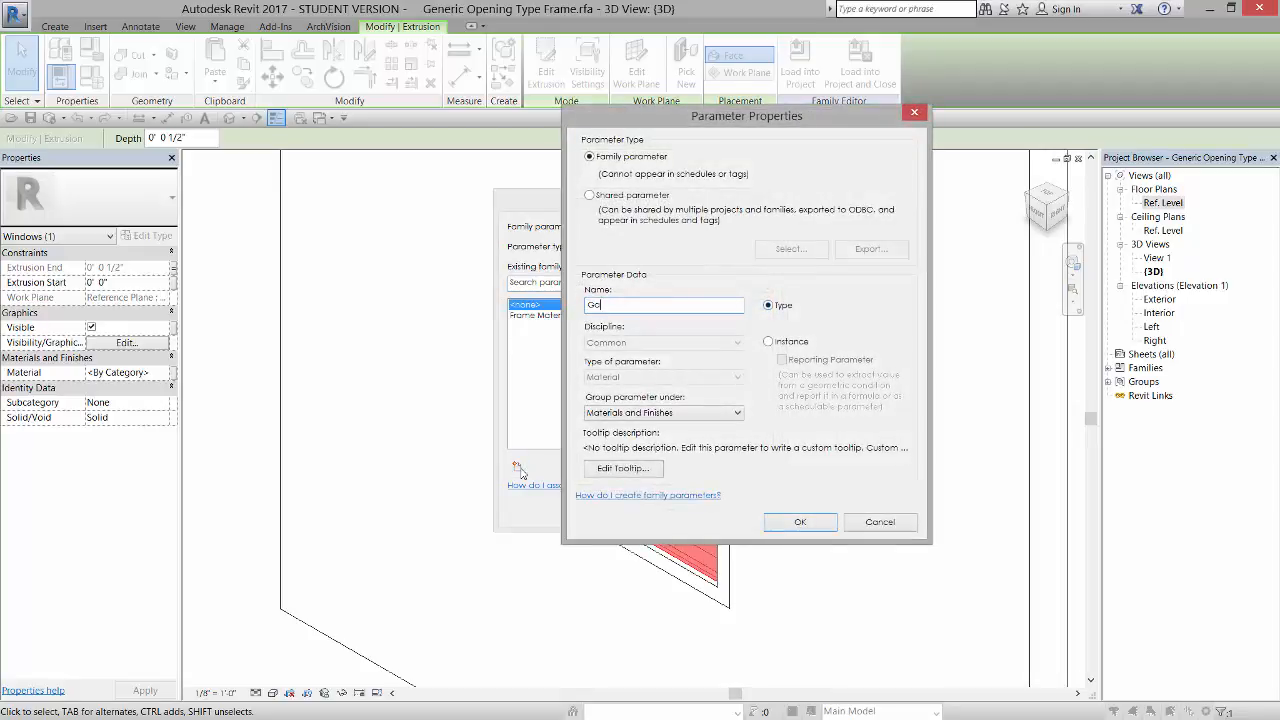
{"action": "type", "text": "Glazing"}
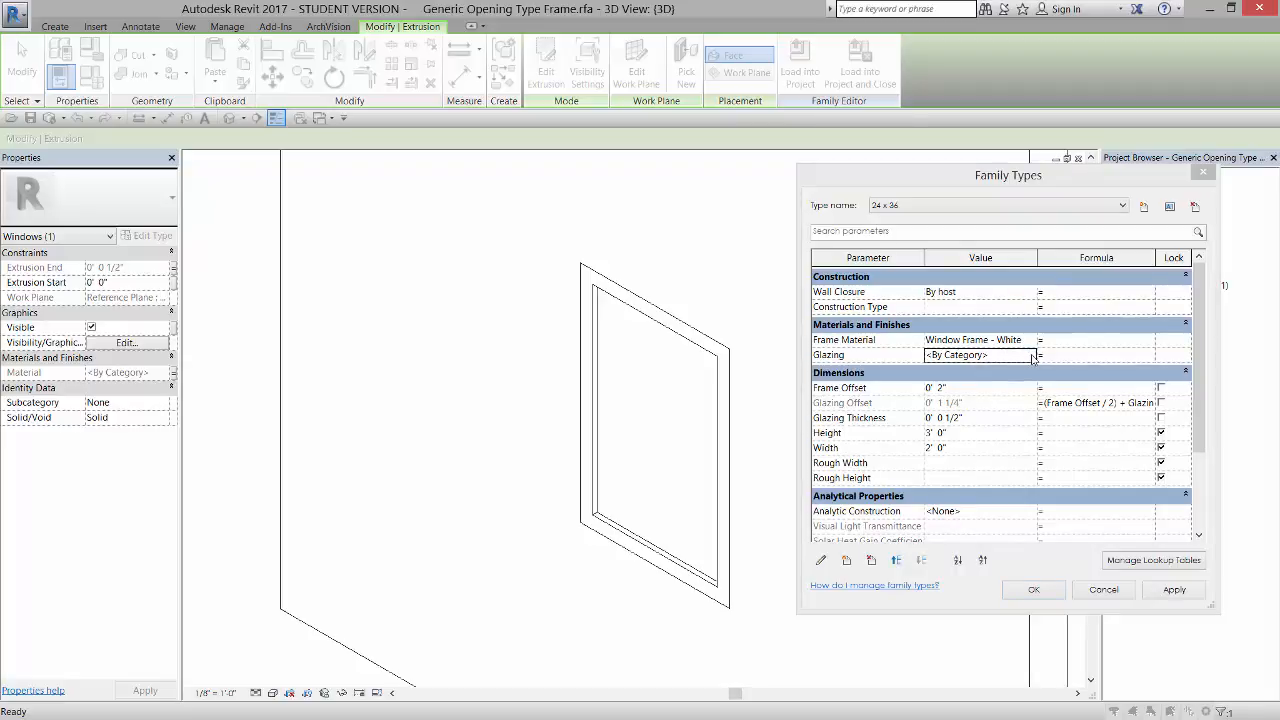
{"action": "mouse_move", "coordinate": [1230, 356]}
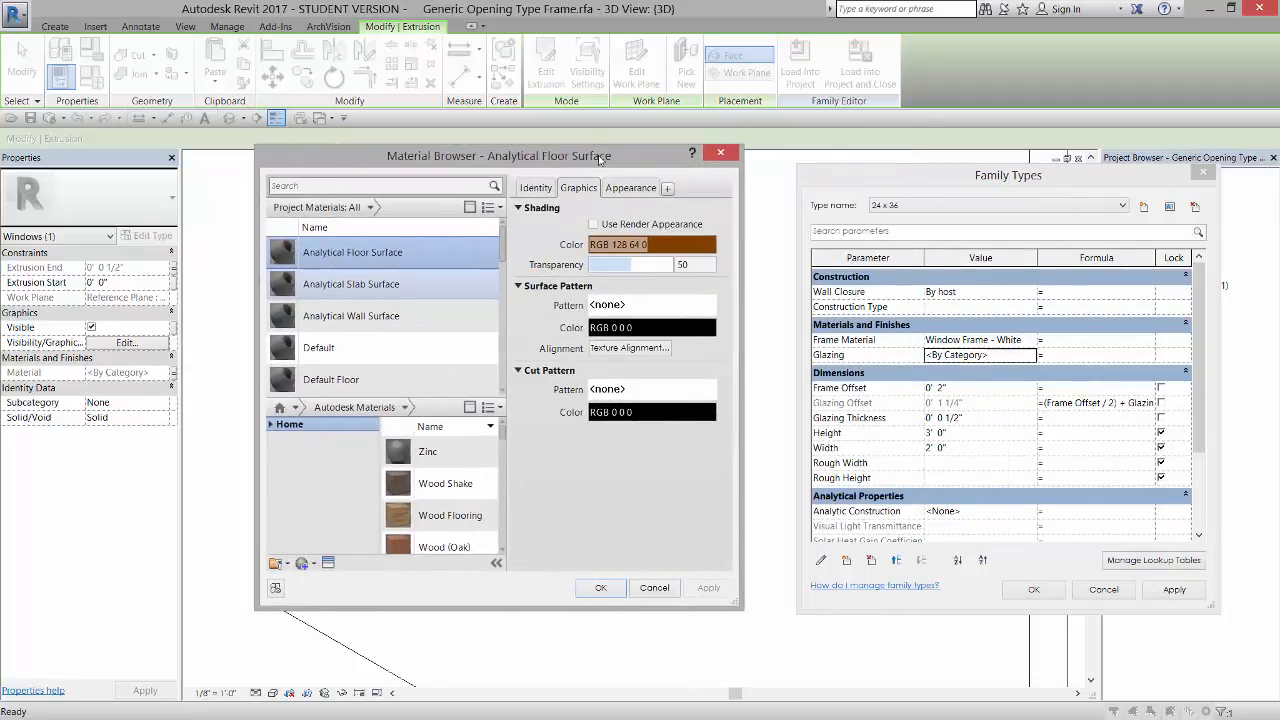
In the Material Browser, search gl and assign Glass to the Glazing parameter.
{"action": "scroll", "scroll_direction": "down", "scroll_amount": 3}
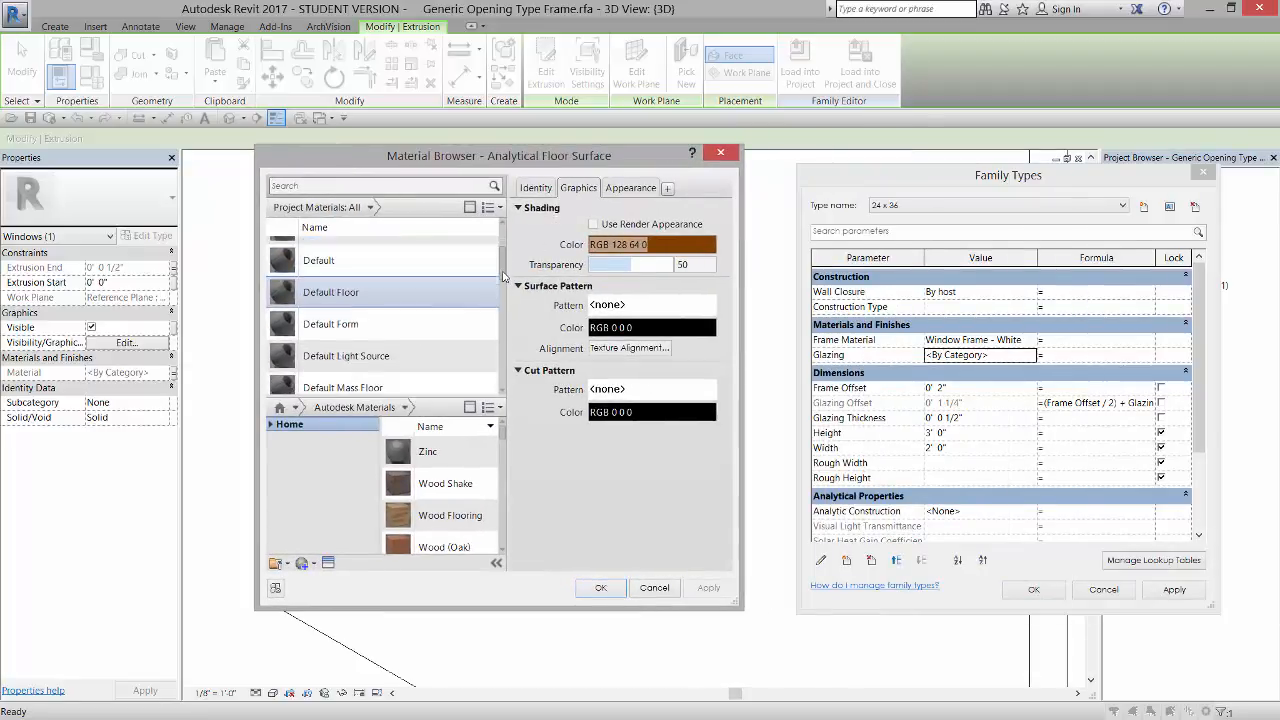
{"action": "scroll", "scroll_direction": "down", "scroll_amount": 3}
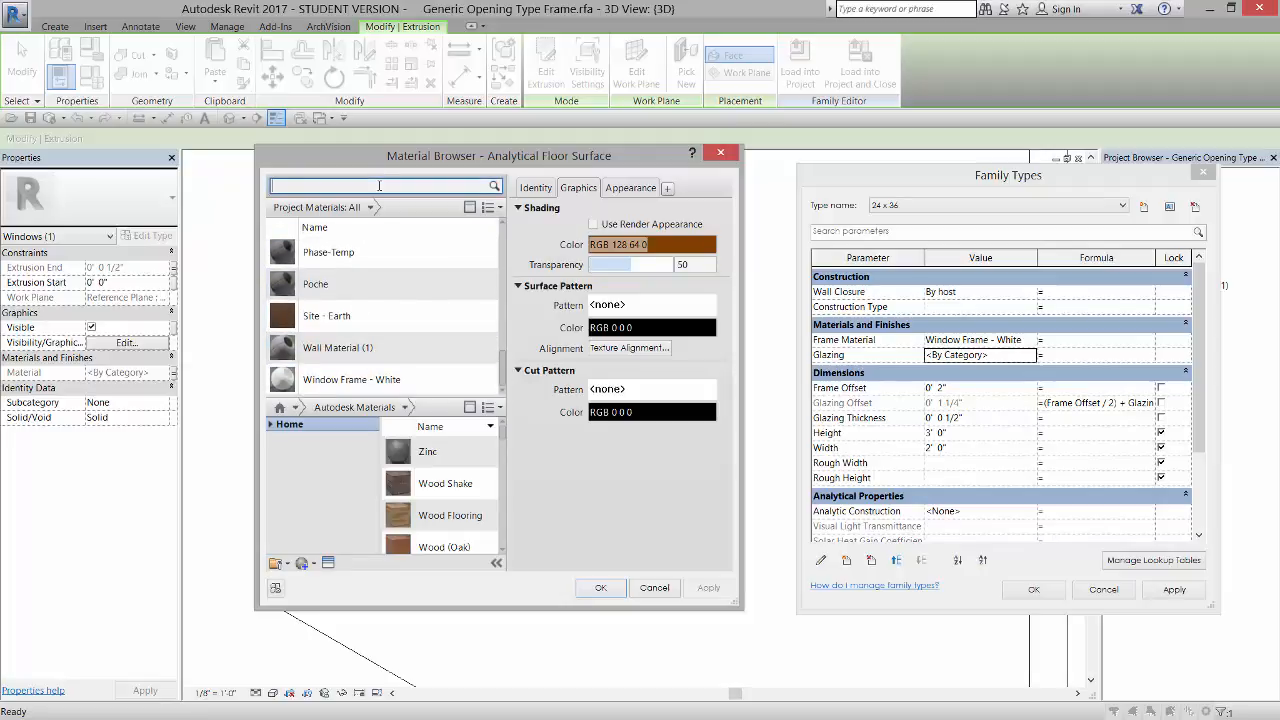
{"action": "type", "text": "gl"}
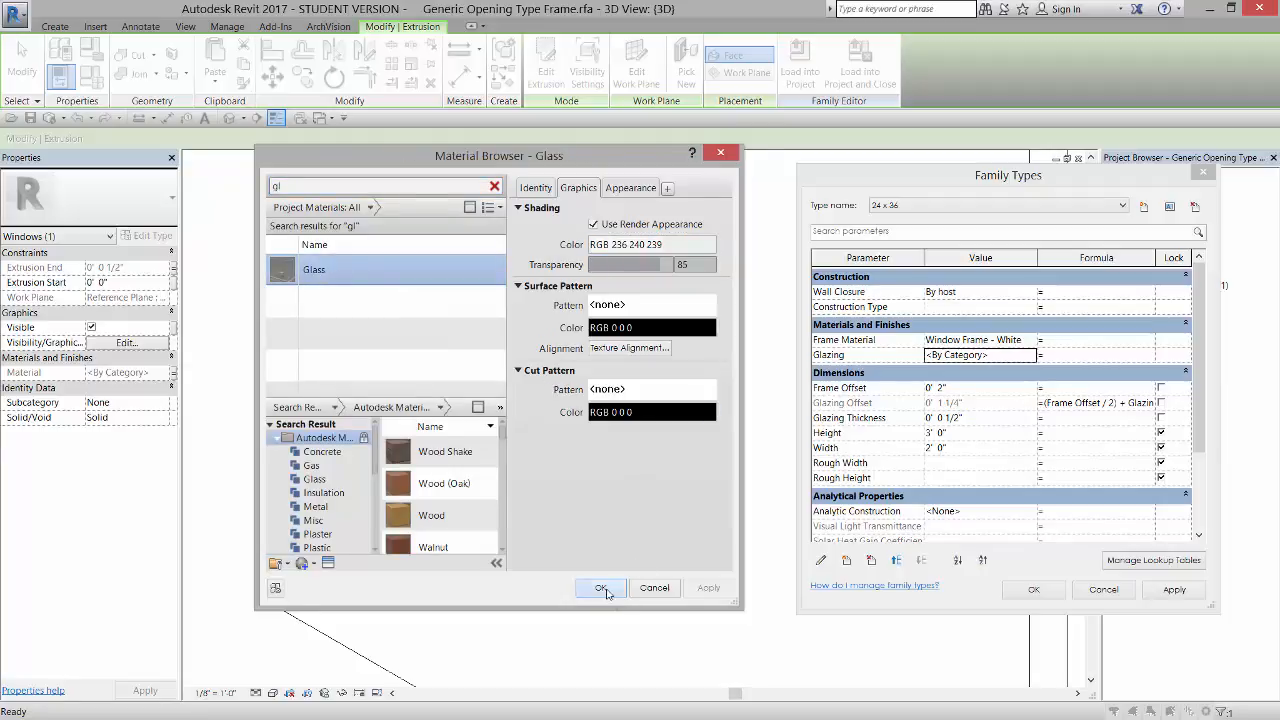
{"action": "left_click", "coordinate": [600, 588]}
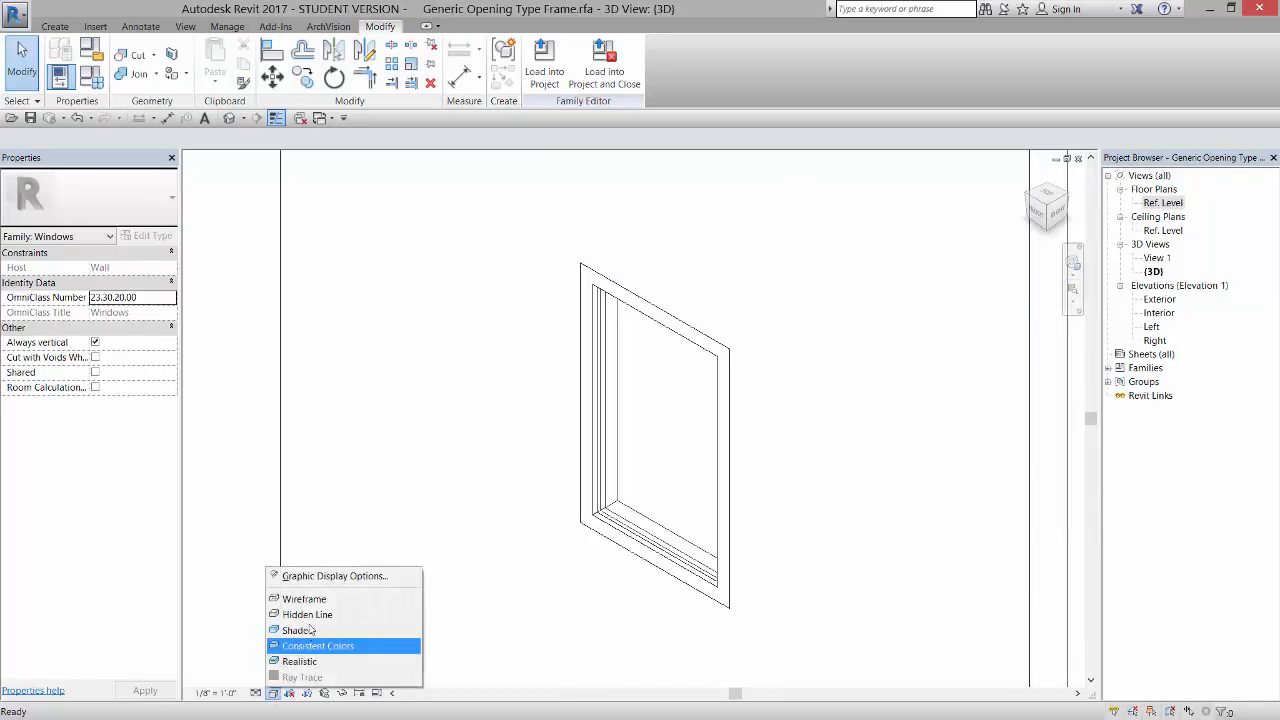
Shade the 3D view with Consistent Colors and orbit to inspect the glass pane.
{"action": "left_click", "coordinate": [316, 644]}
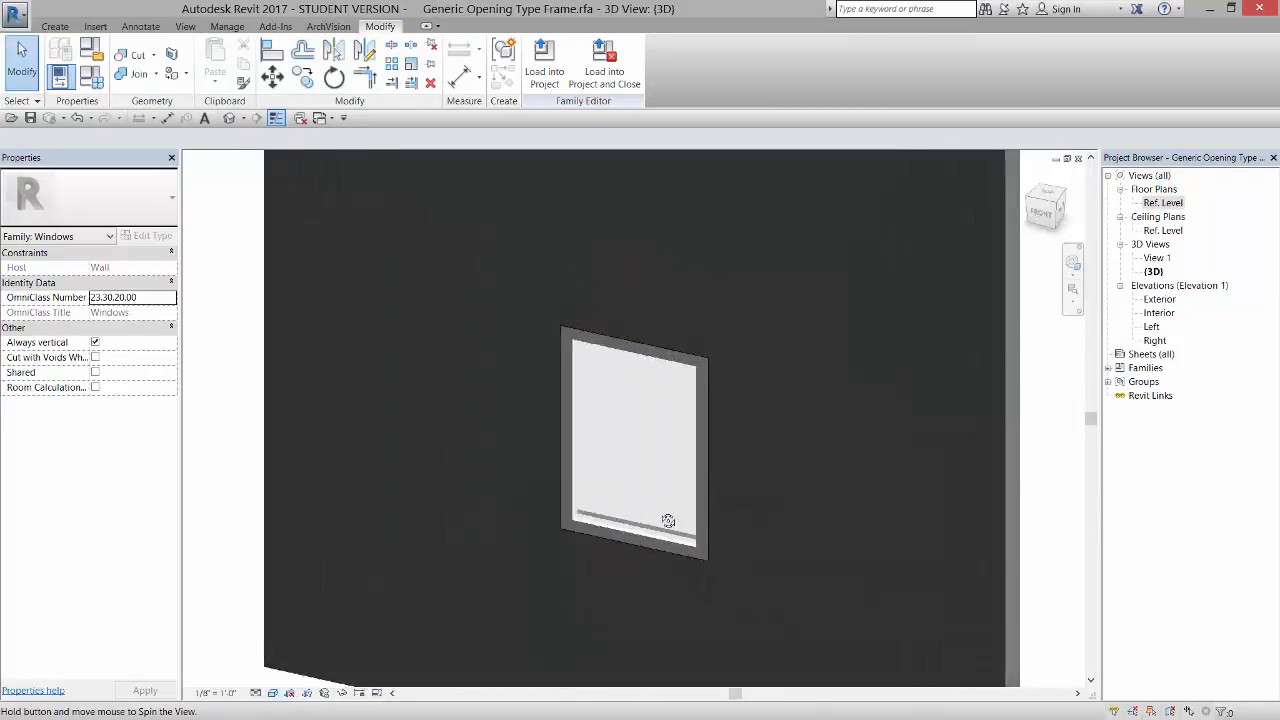
{"action": "left_click_drag", "start_coordinate": [668, 520], "coordinate": [884, 572]}
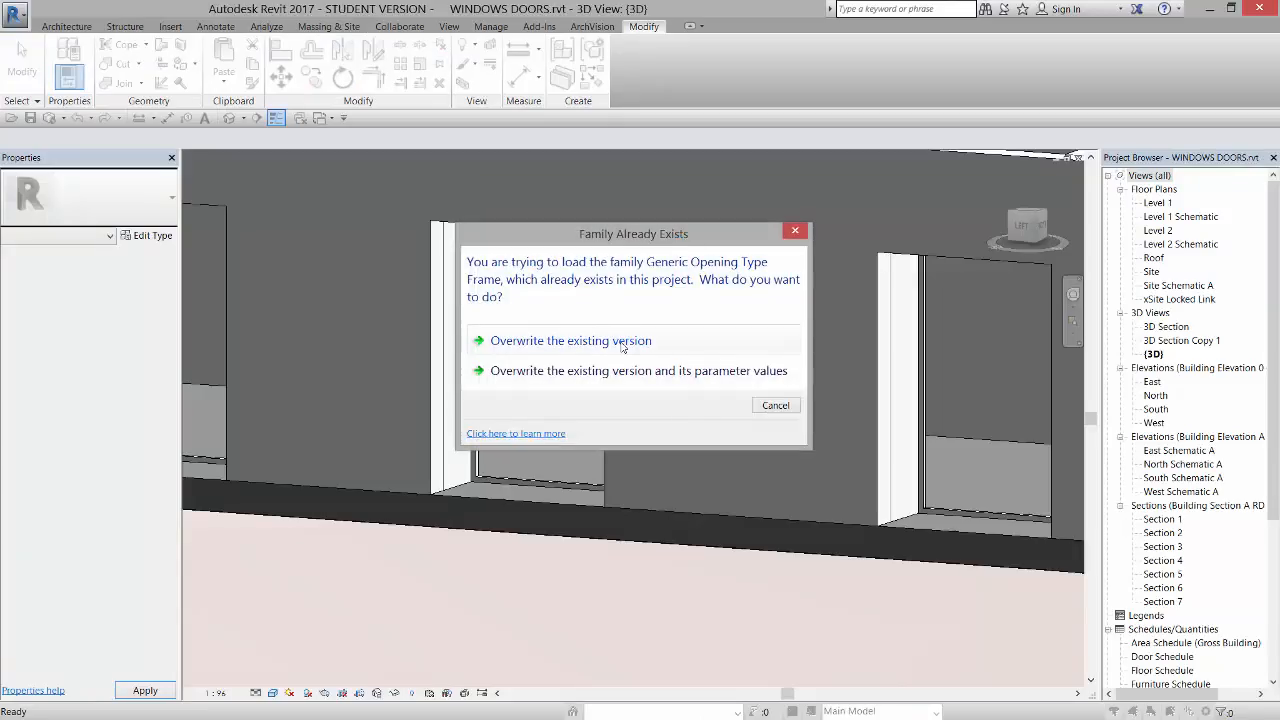
Overwrite the existing window family version in the WINDOWS DOORS project.
{"action": "left_click", "coordinate": [570, 340]}
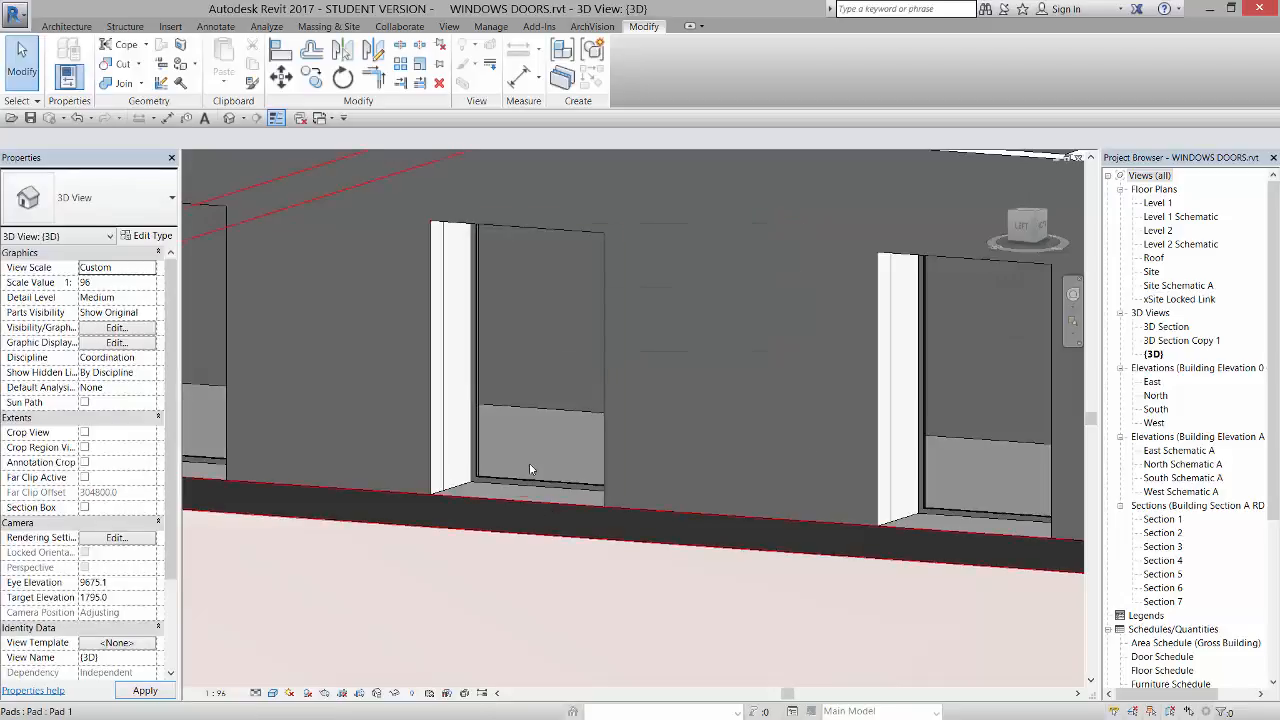